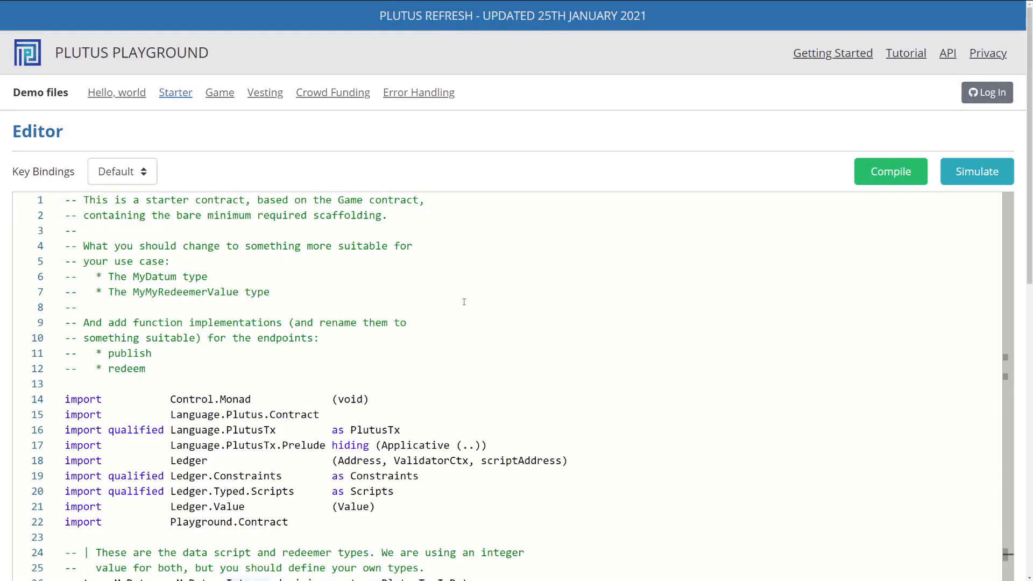
Review the compiled schema, noting the redeem endpoint's Integer argument
scroll("down", 3)
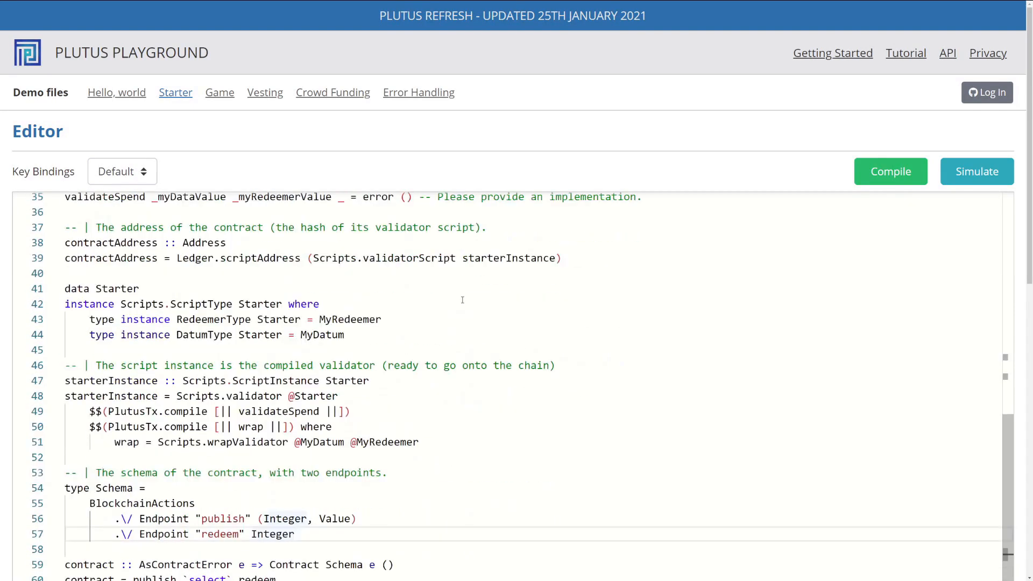
scroll("down", 3)
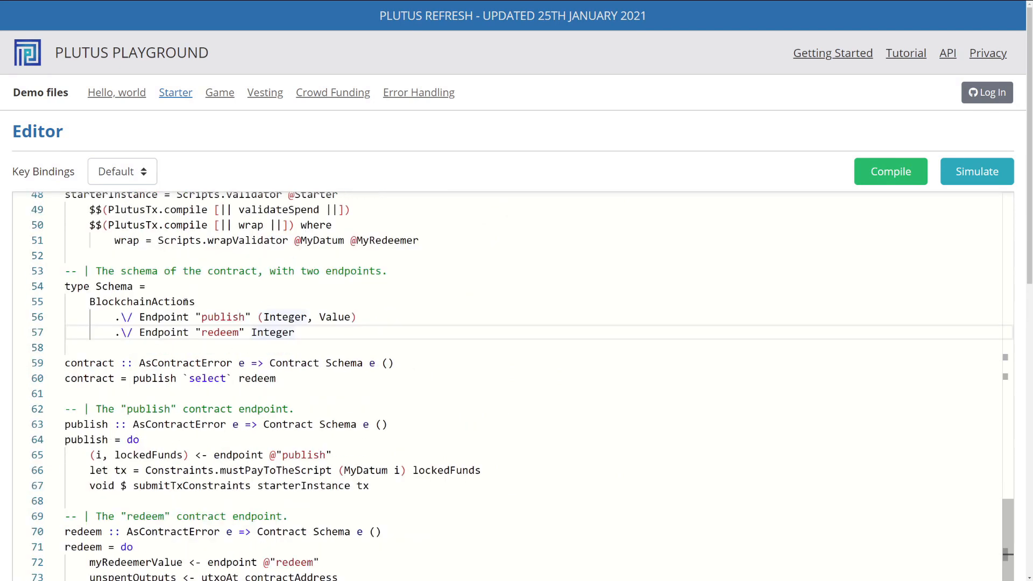
double_click(113, 286)
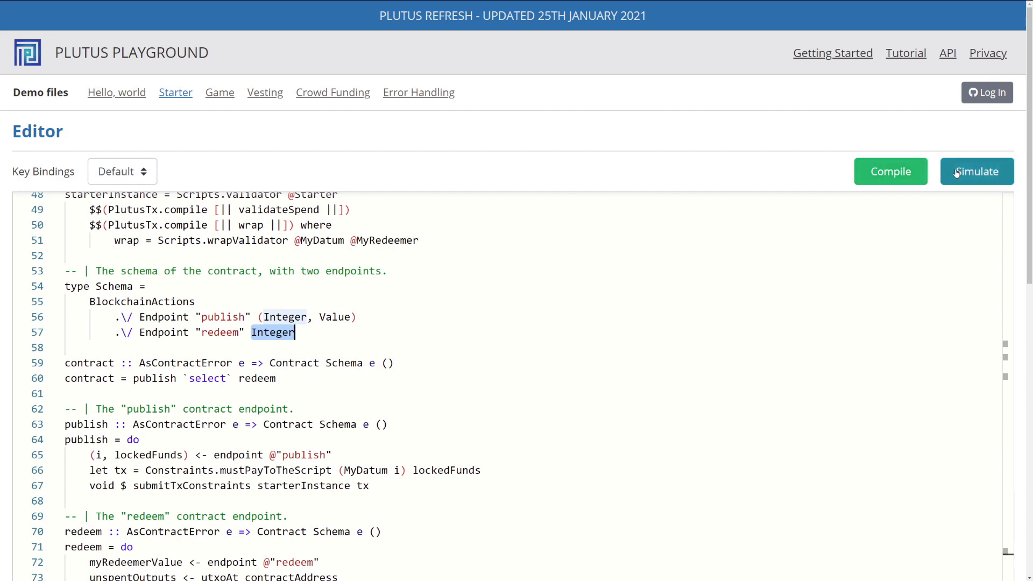
Simulate the contract and evaluate the publish (25 lovelace), wait and redeem actions
left_click(976, 171)
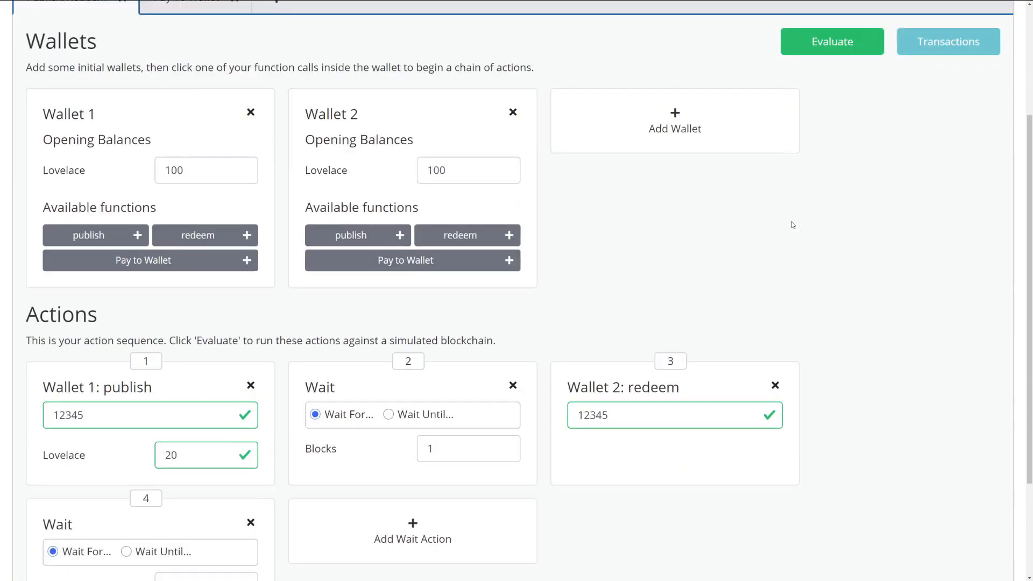
scroll("down", 3)
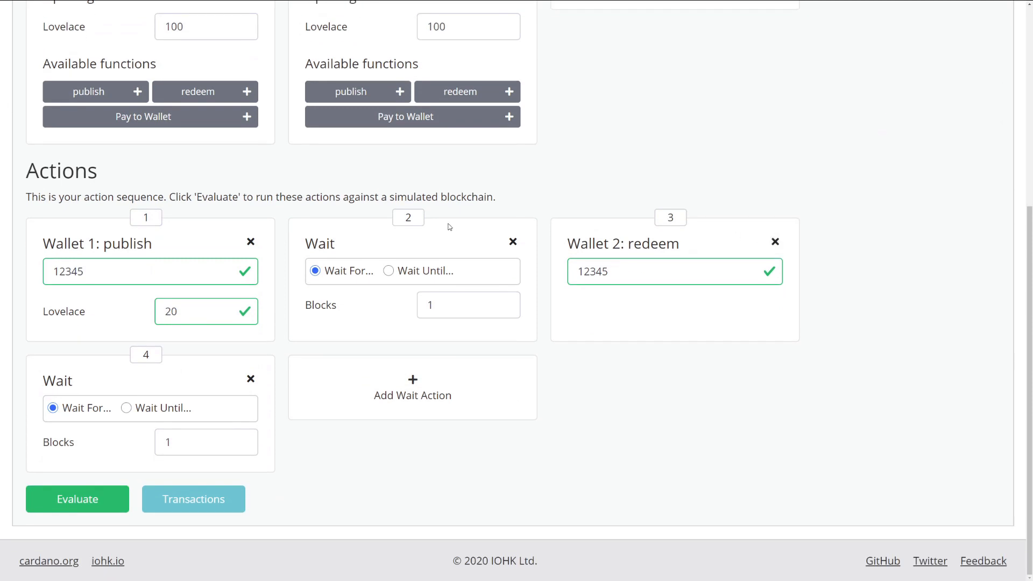
mouse_move(148, 313)
type("25")
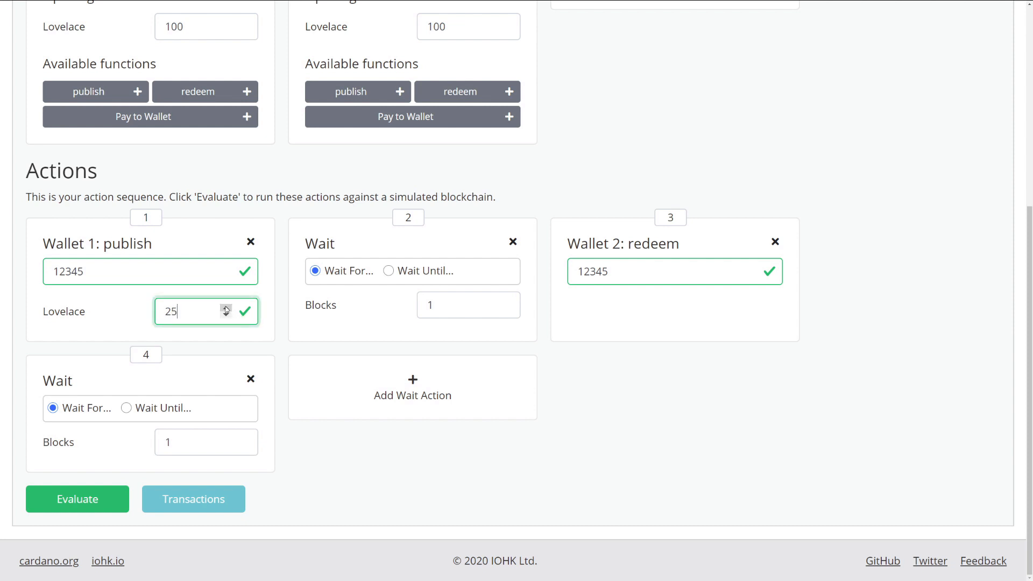
left_click(77, 498)
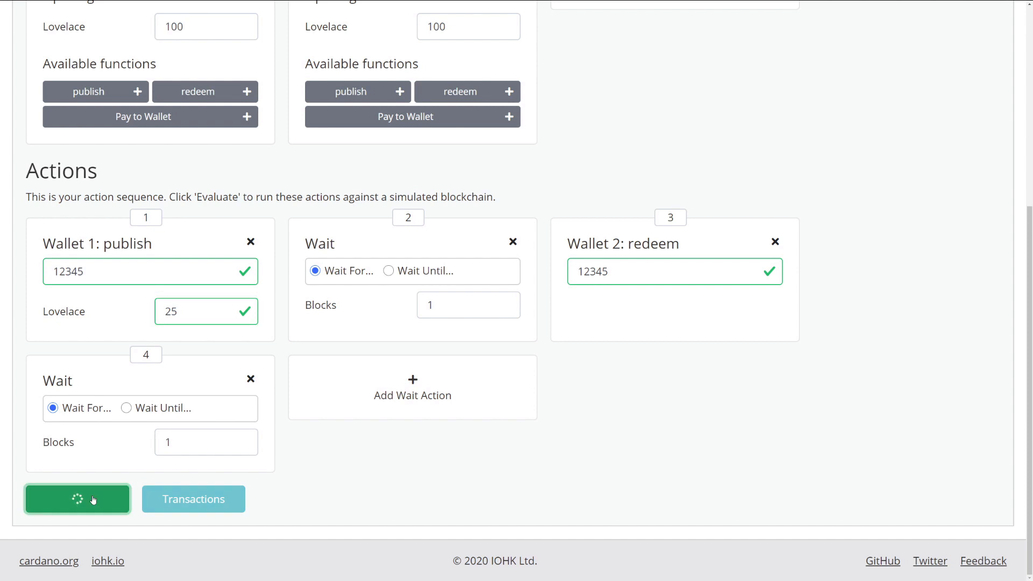
left_click(77, 498)
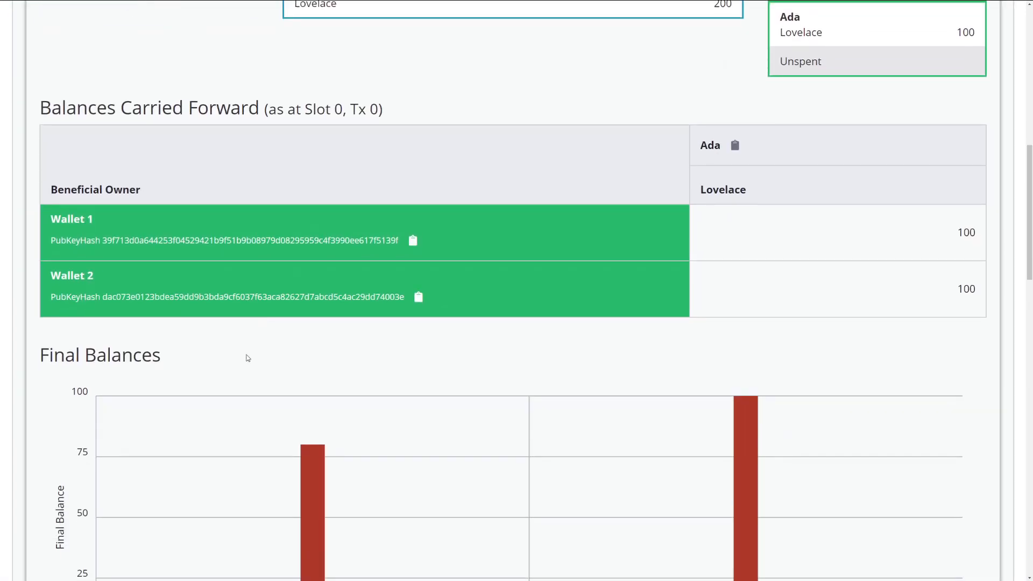
scroll("down", 3)
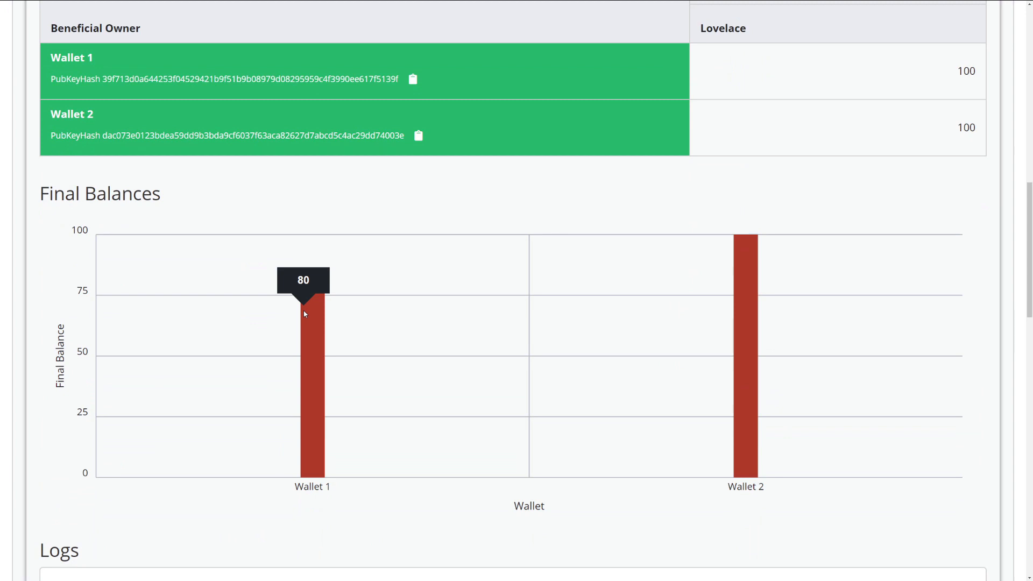
mouse_move(751, 327)
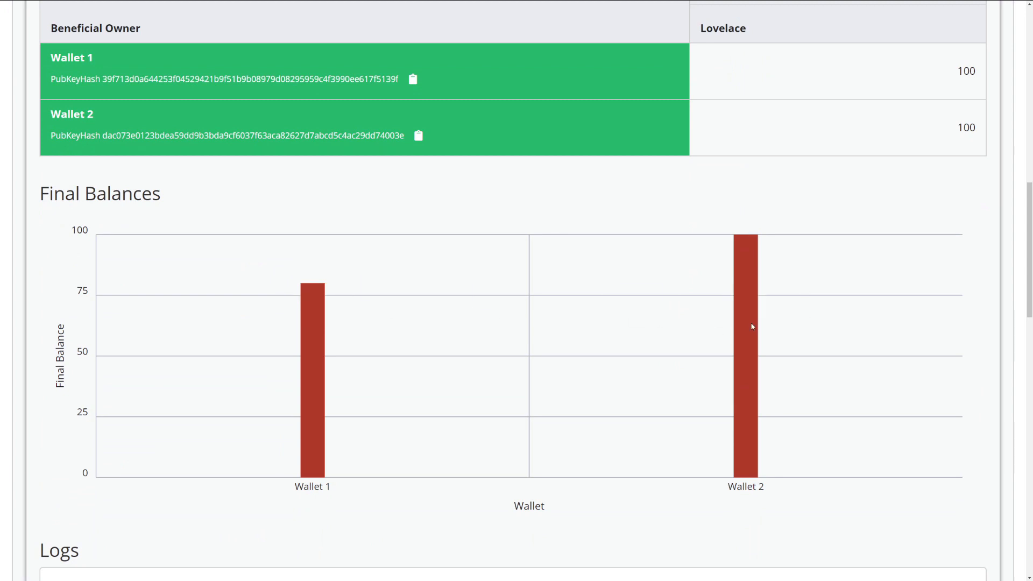
mouse_move(747, 326)
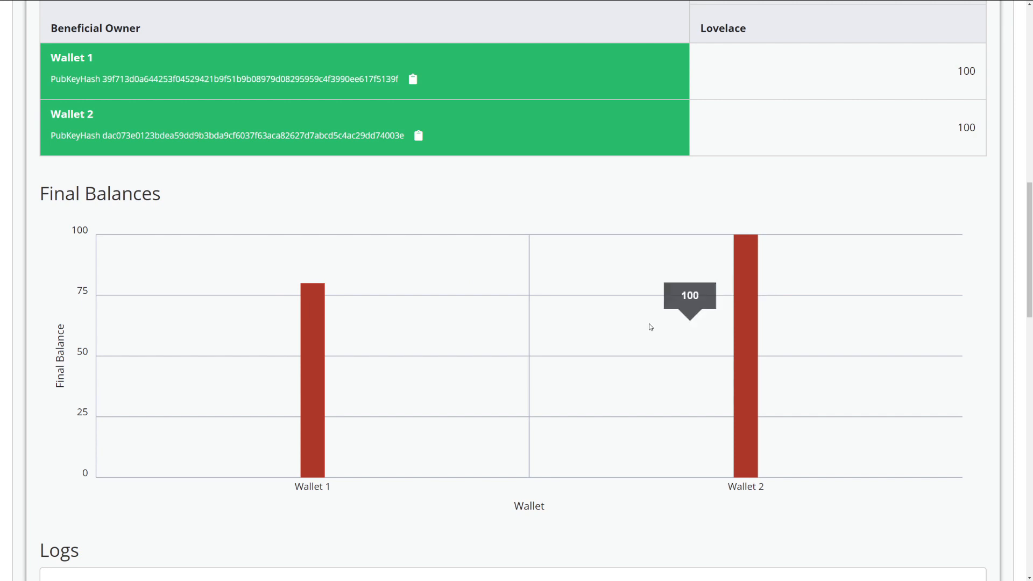
scroll("down", 3)
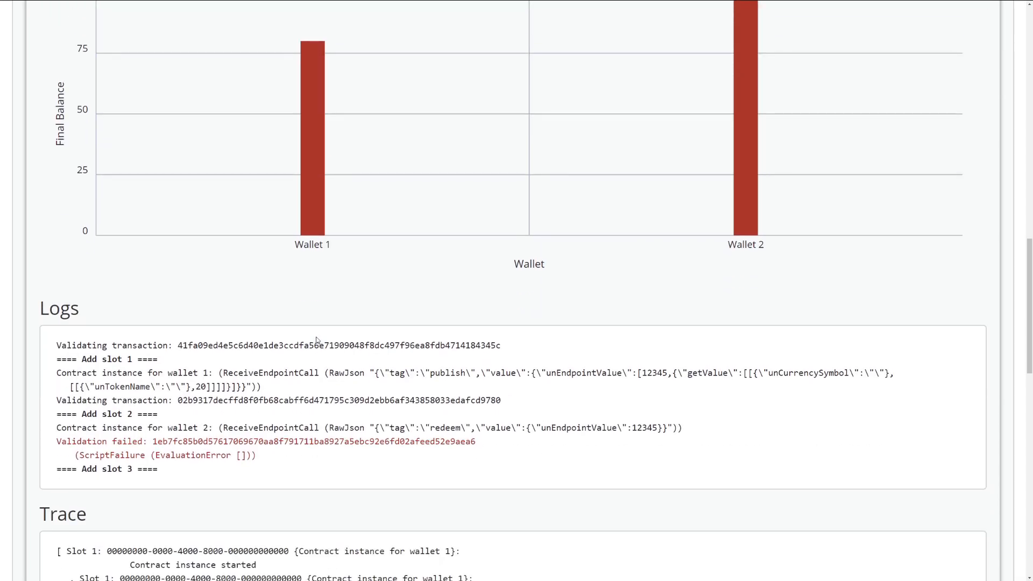
mouse_move(626, 383)
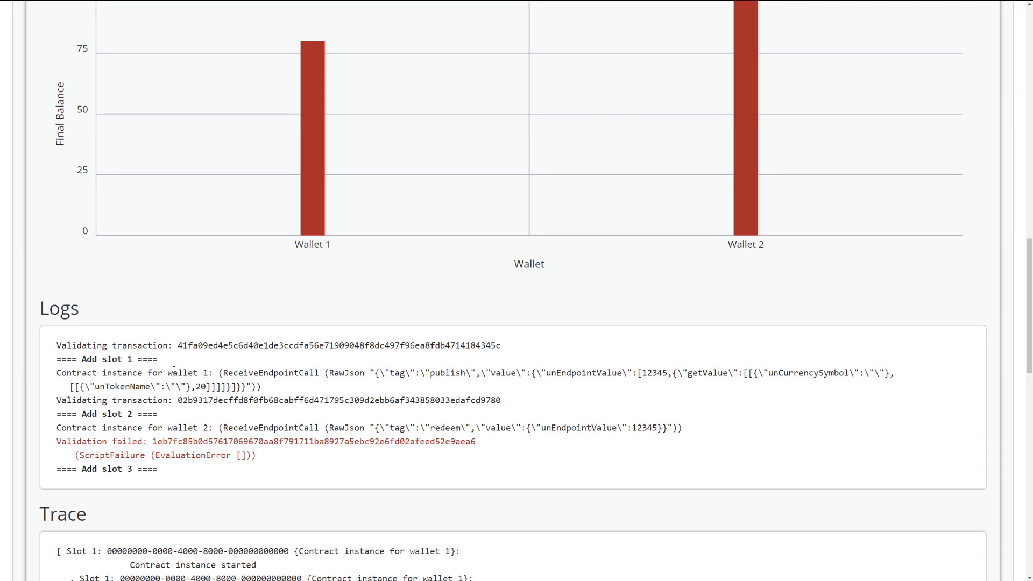
left_click_drag(168, 372, 229, 372)
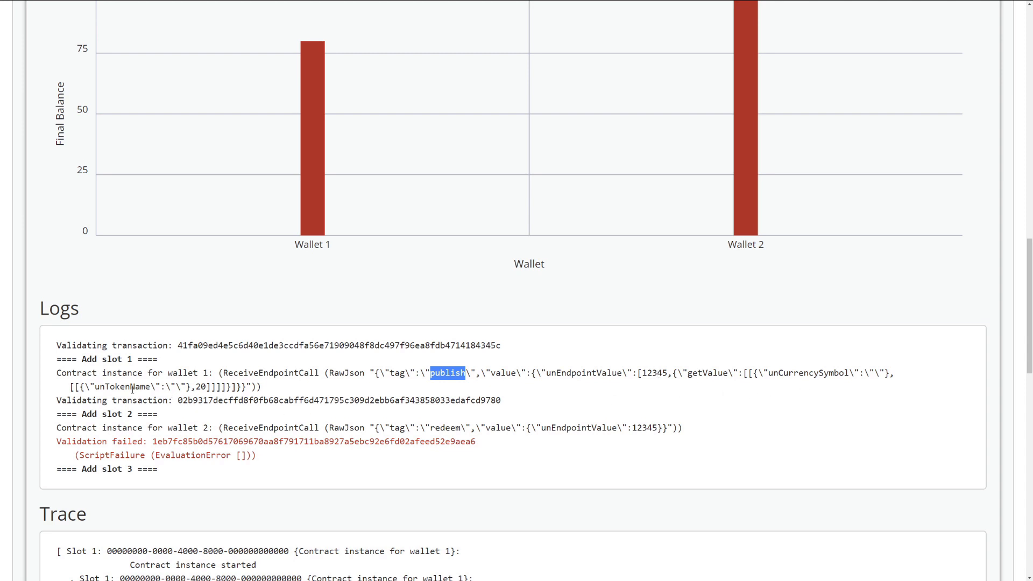
double_click(202, 386)
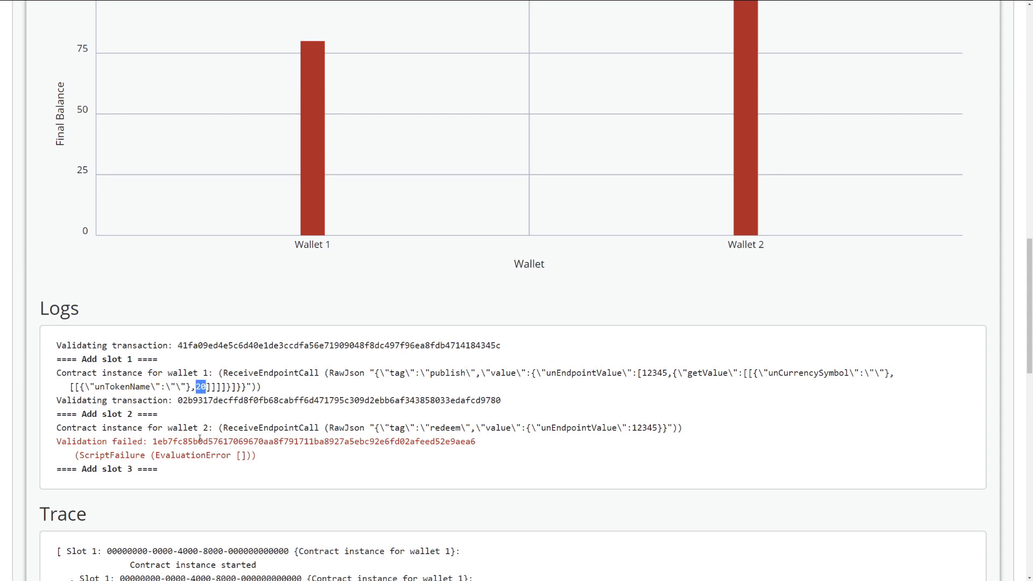
double_click(444, 427)
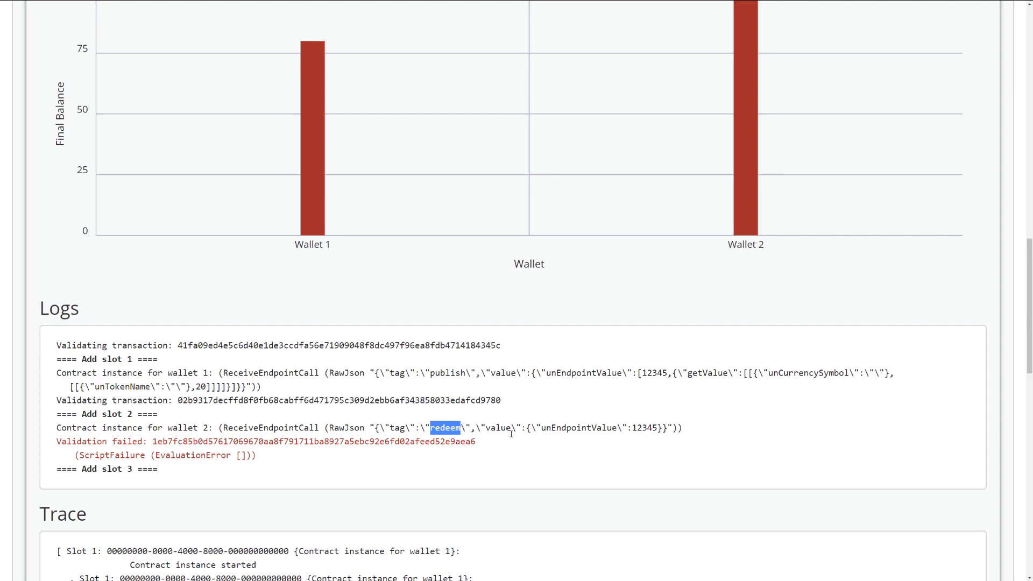
mouse_move(548, 443)
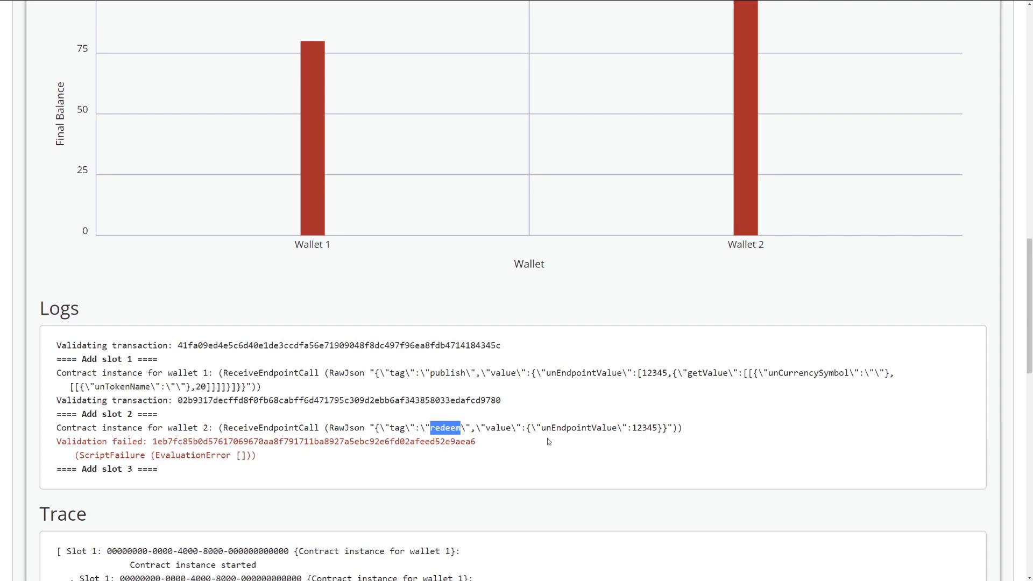
scroll("down", 3)
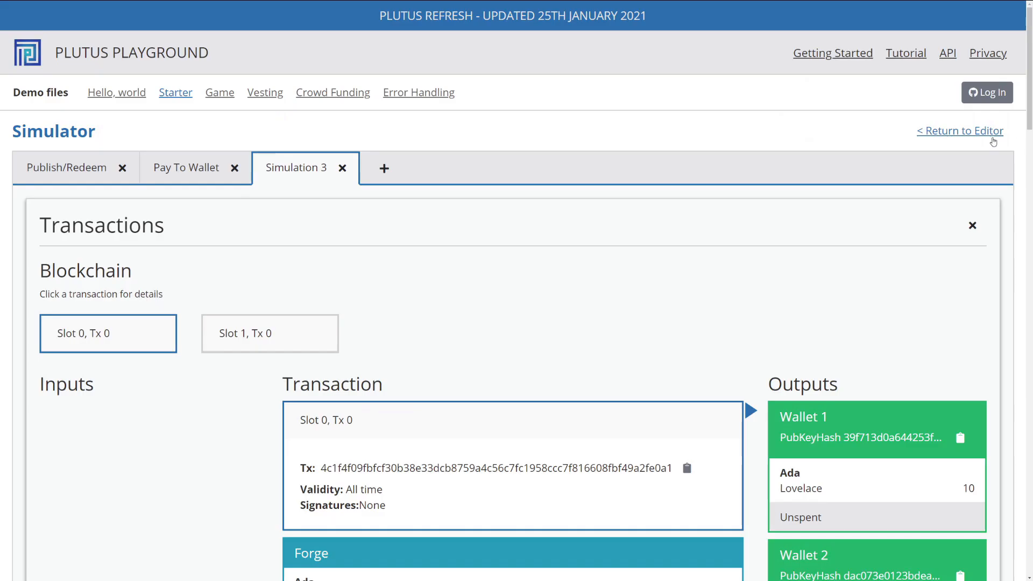
Return to the editor and start a PublishParams data type below contractAddress
left_click(963, 130)
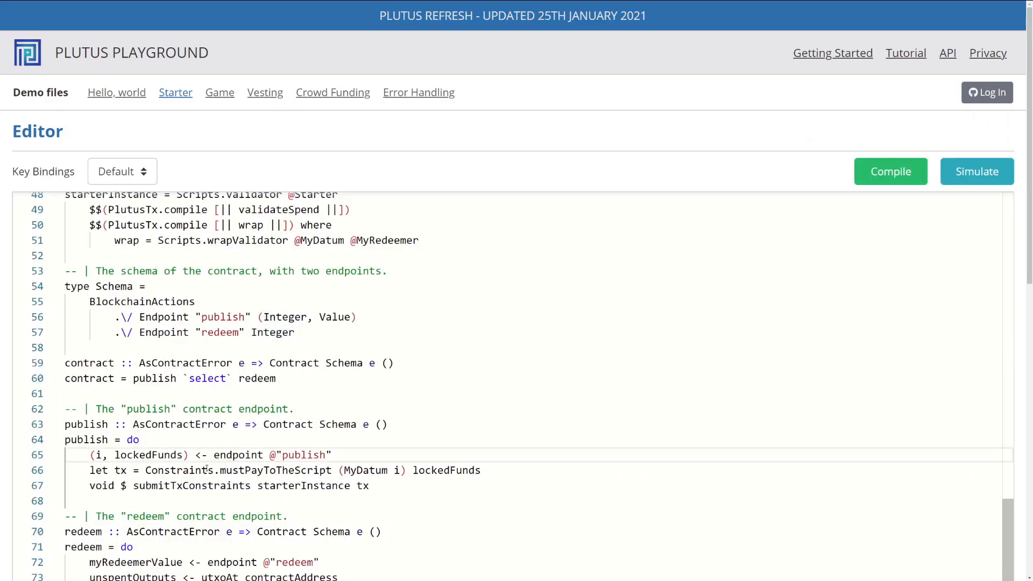
triple_click(210, 454)
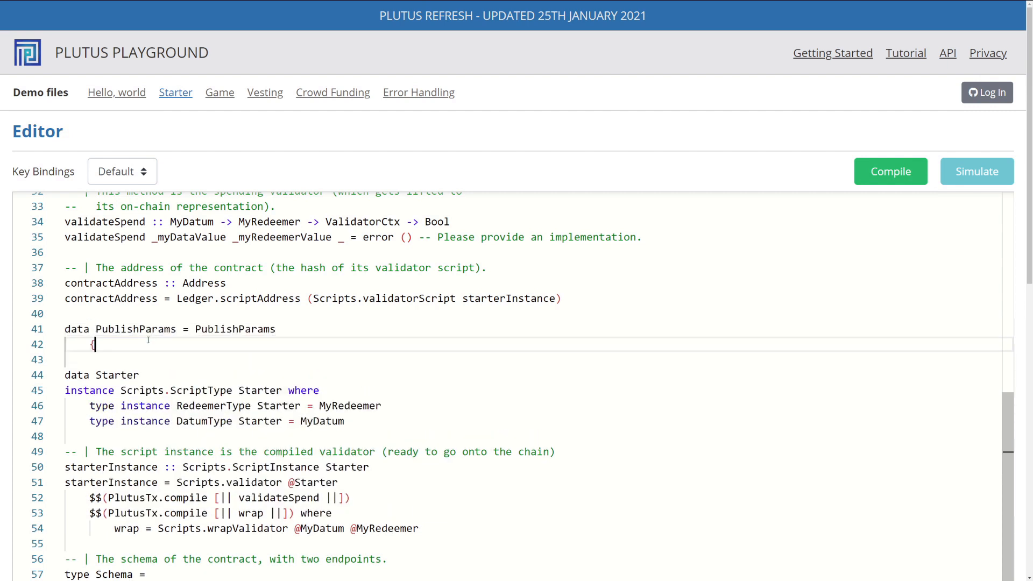
Give PublishParams fields password :: Integer and amount :: Value with stock and anyclass deriving
type("password :: Integer")
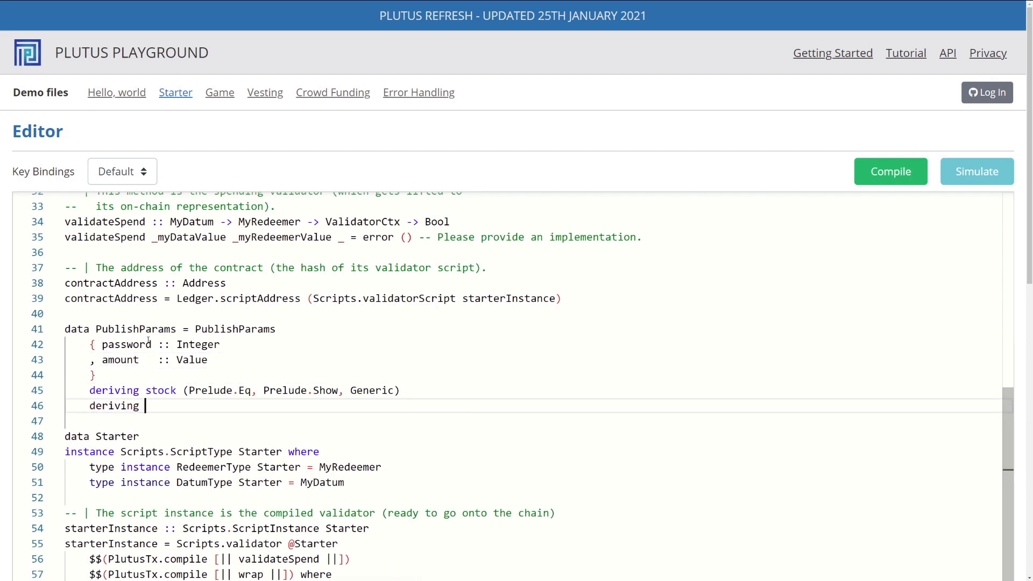
type("anyclass (FromJSON, ToJSON, ToSchema")
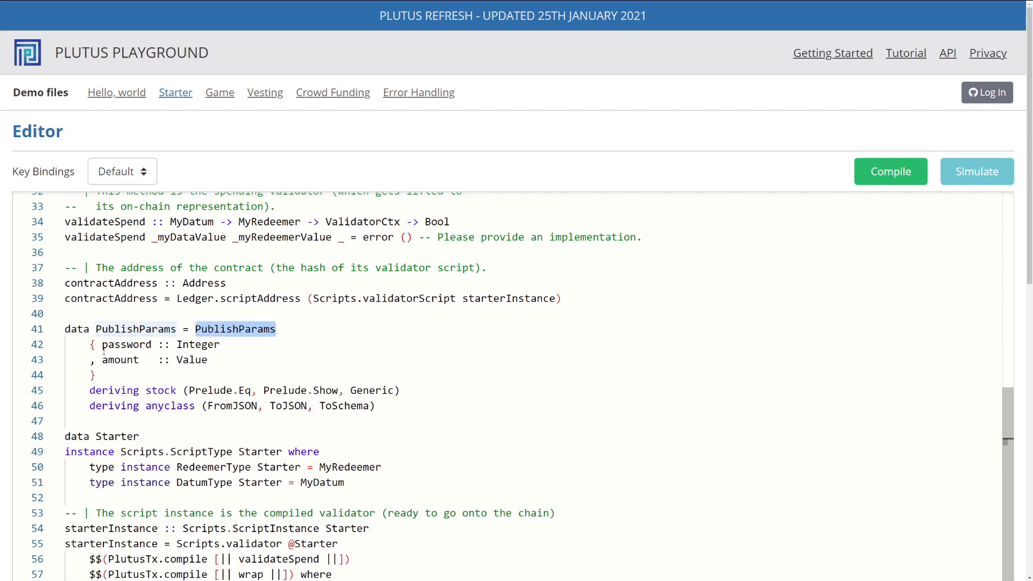
double_click(126, 345)
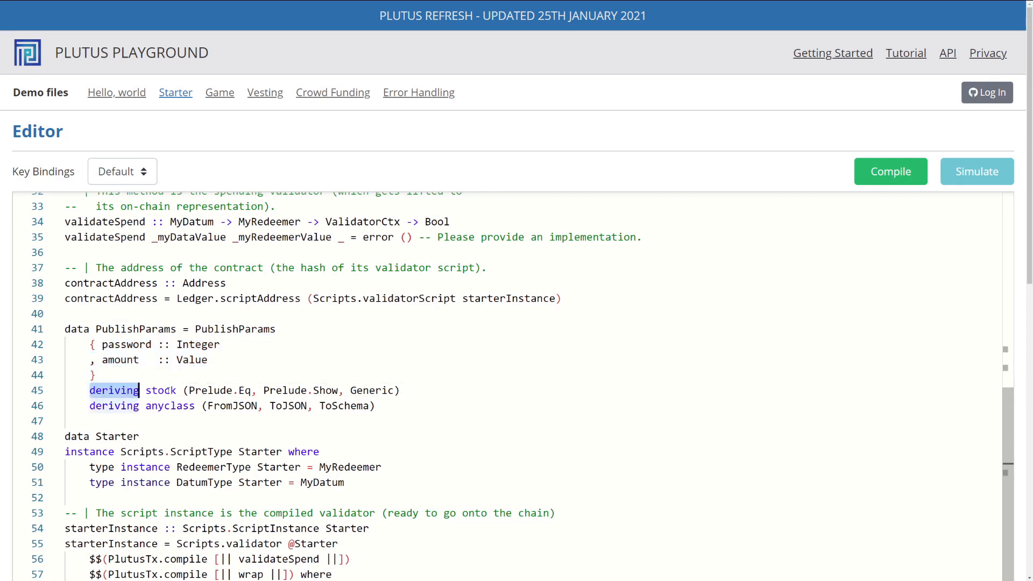
double_click(170, 405)
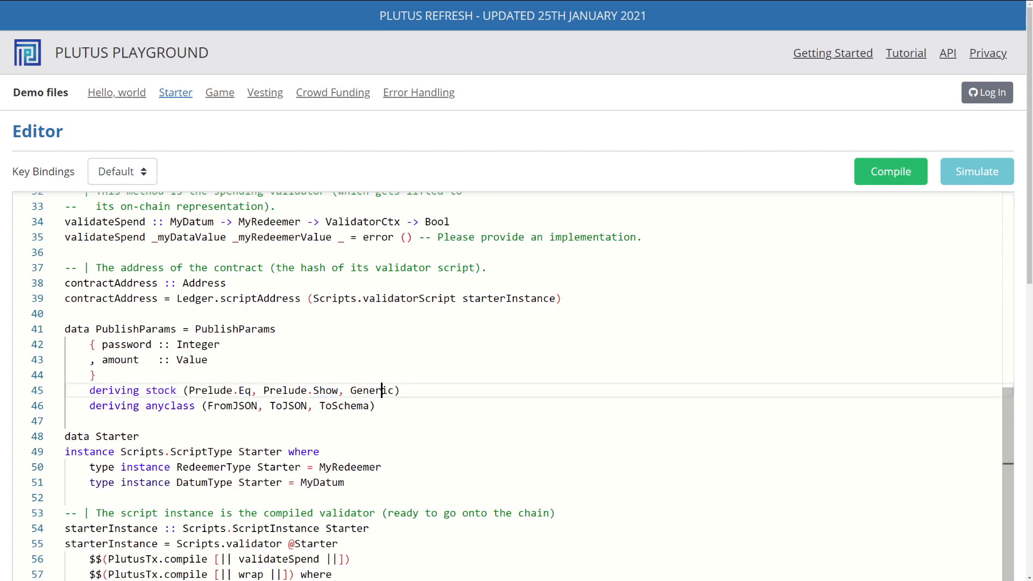
Review the deriving lists: Generic under stock, FromJSON, ToJSON, ToSchema under anyclass
double_click(371, 389)
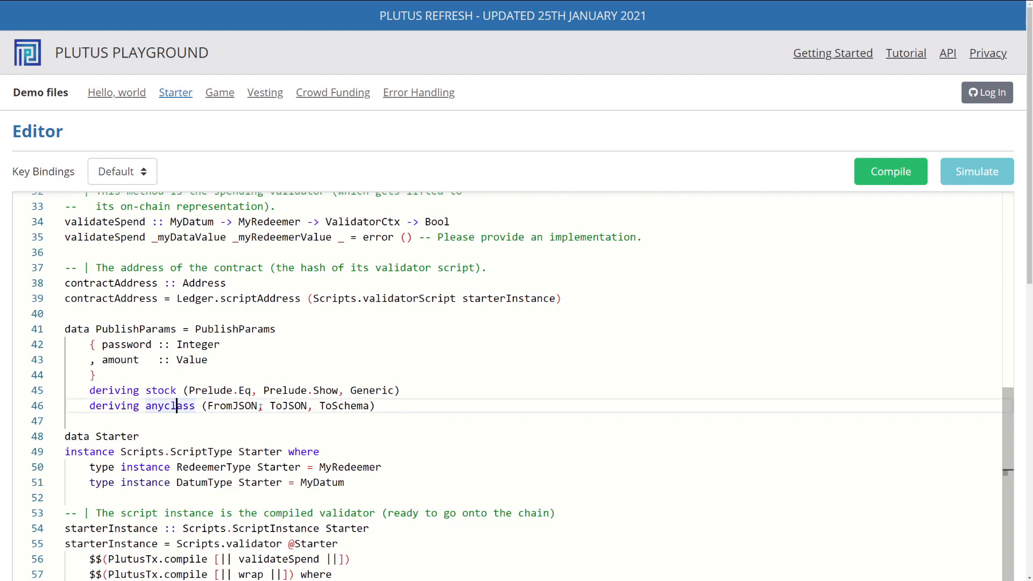
double_click(232, 406)
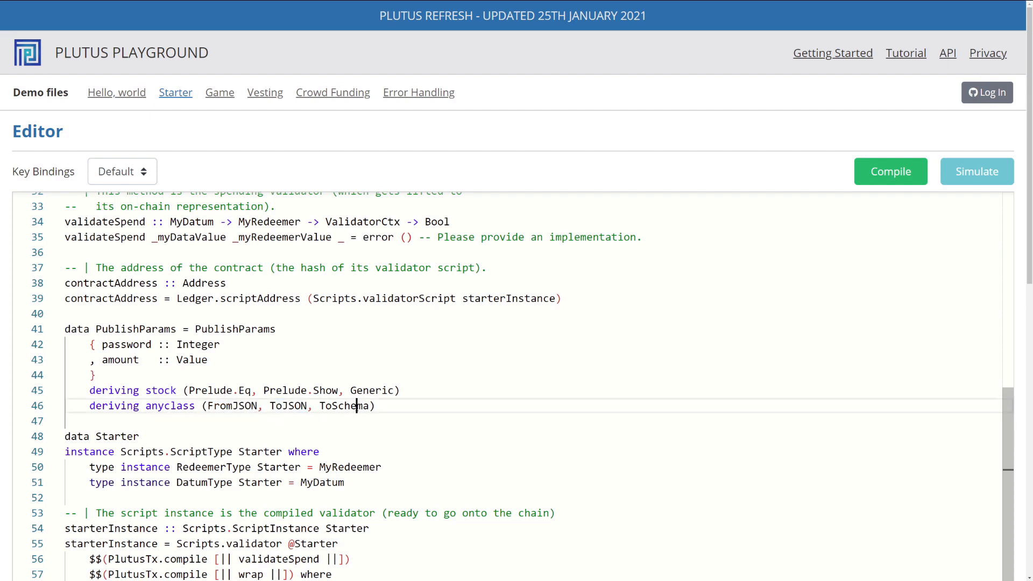
double_click(235, 330)
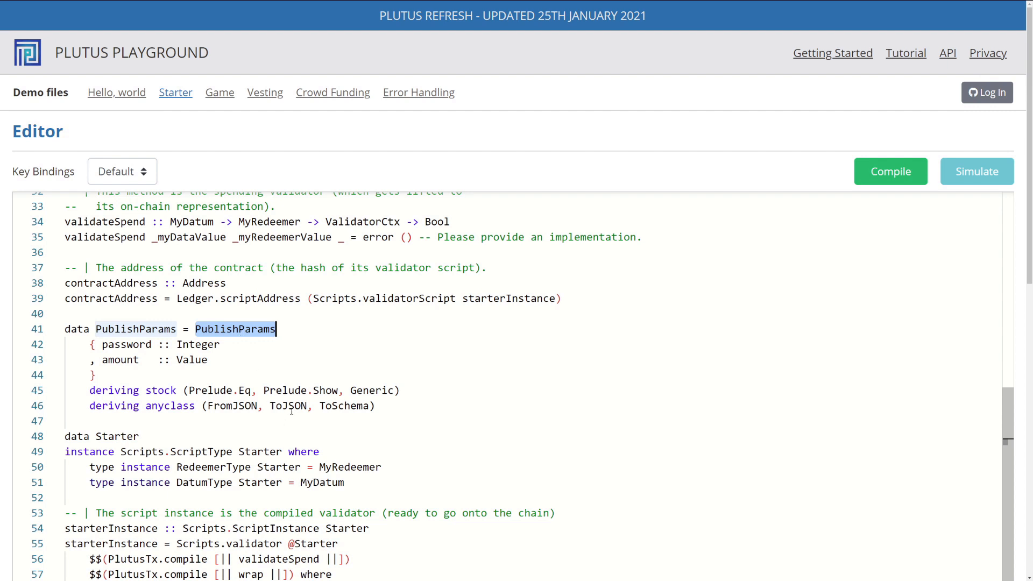
double_click(288, 405)
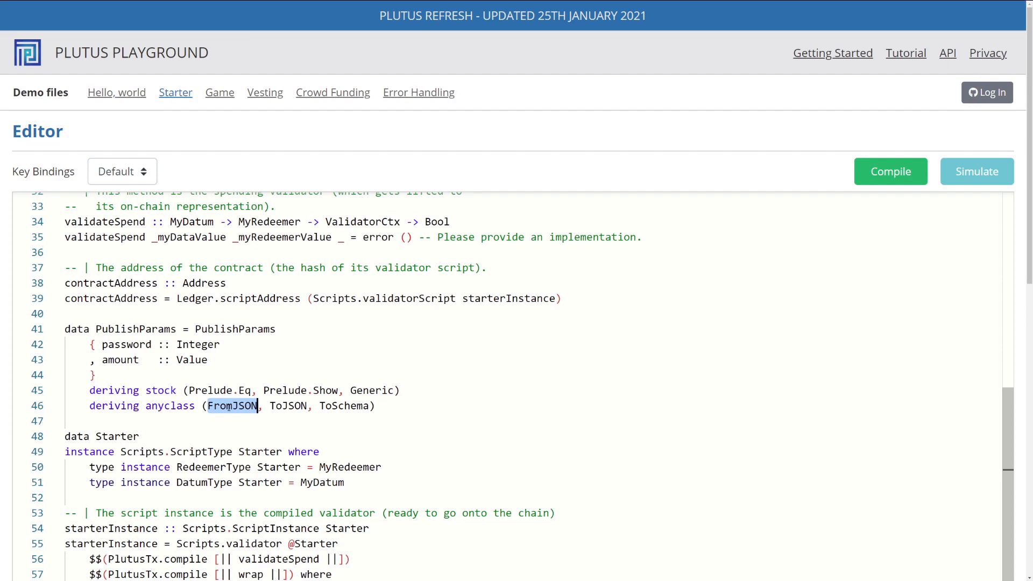
Add data RedeemParam { guess :: Integer } deriving stock (Prelude.Eq, Prelude.Show, Generic) and anyclass (FromJSON, ToJSON, ToSchema)
type("data RedeemParam = RedeemParam")
type("deriving stock (")
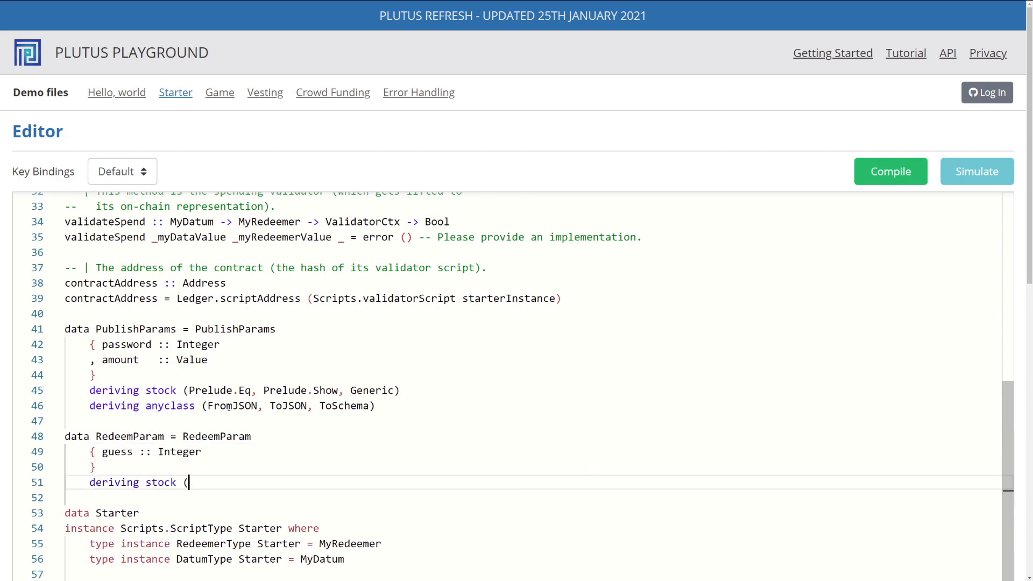
type("Prelude.Eq, Prelude.Show, Generic)")
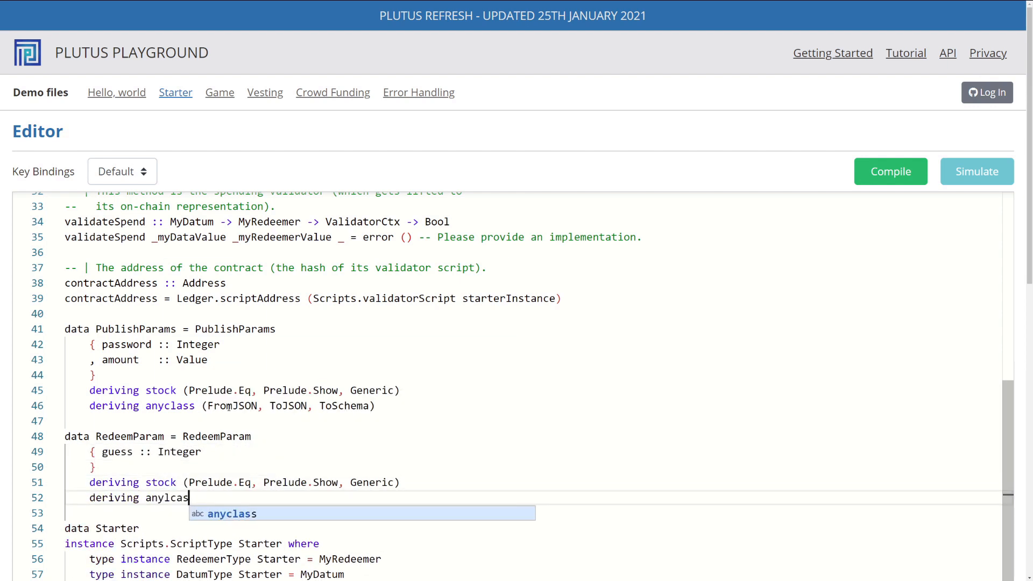
type("(FromJSON, ToJSON, Tos")
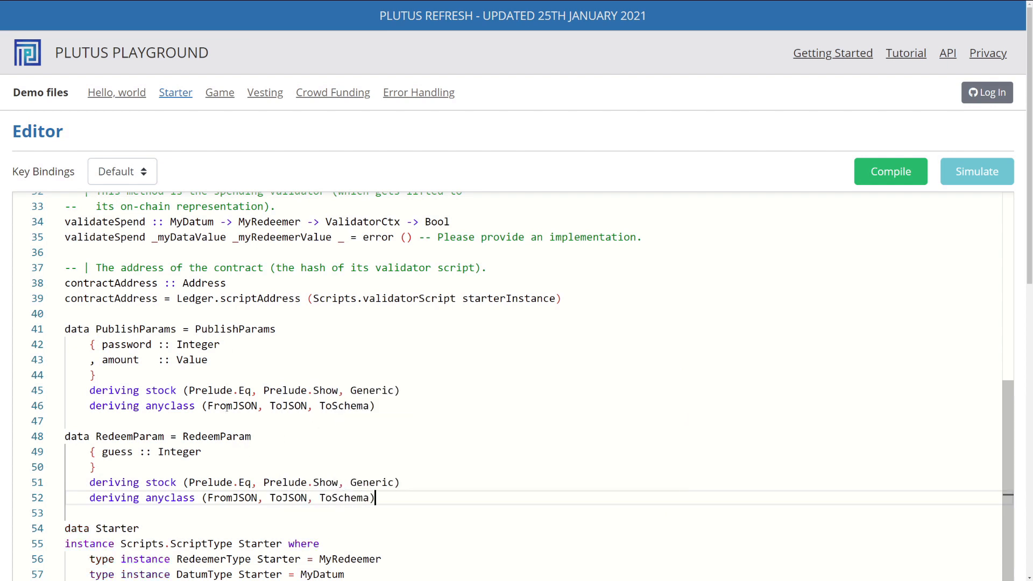
scroll("down", 3)
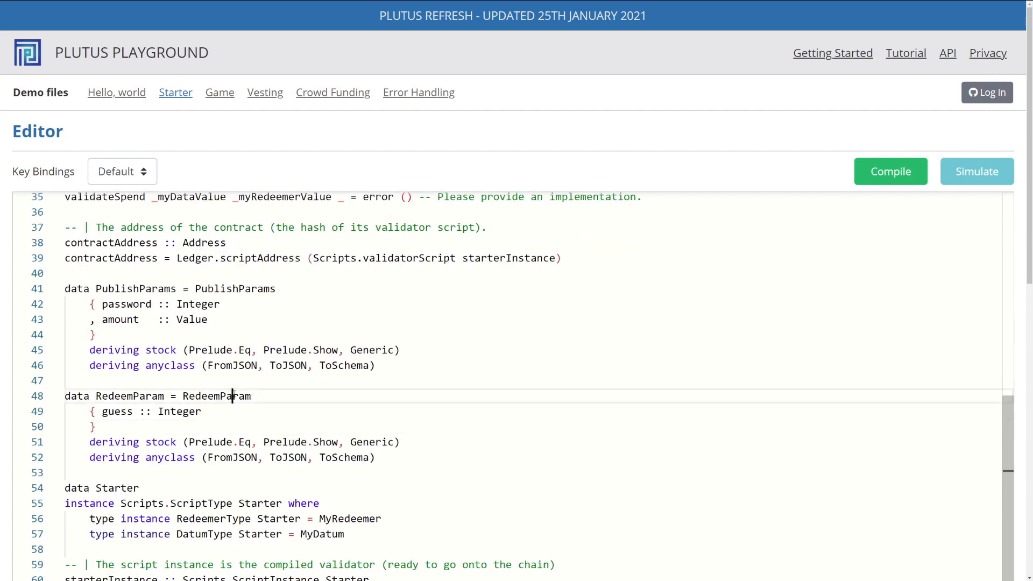
double_click(217, 396)
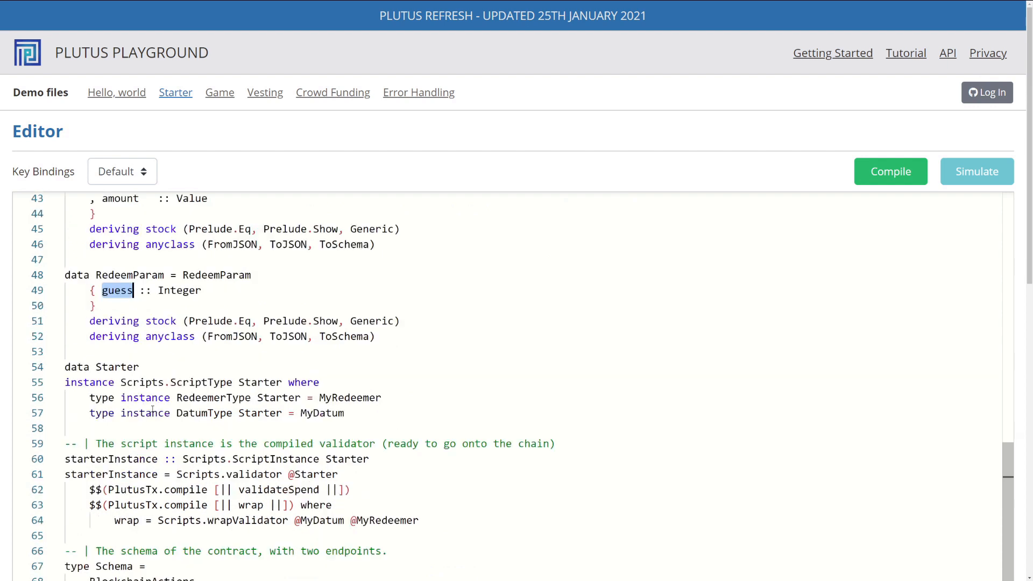
scroll("down", 3)
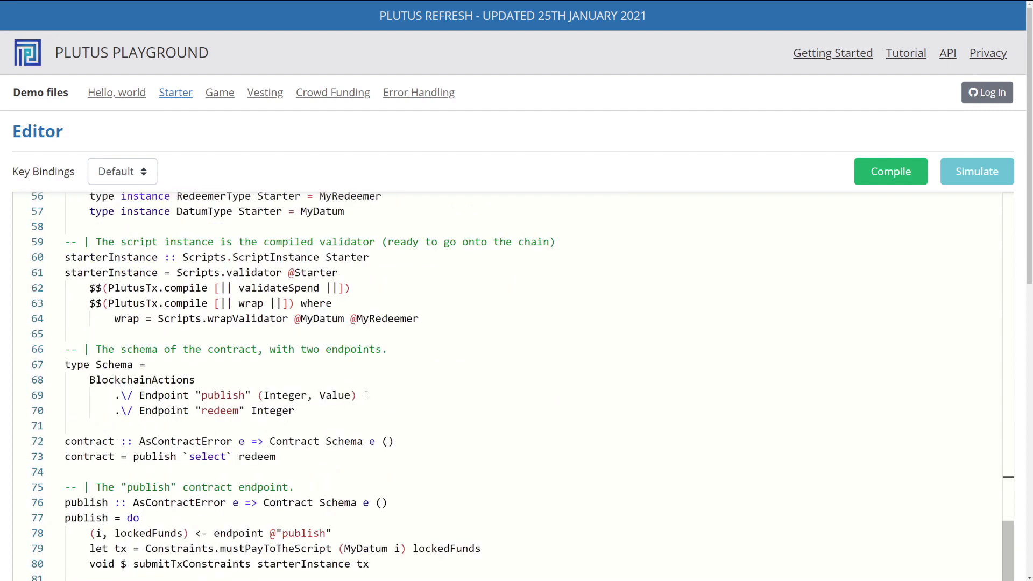
Change the Schema so publish takes PublishParams and redeem takes RedeemParam
double_click(307, 395)
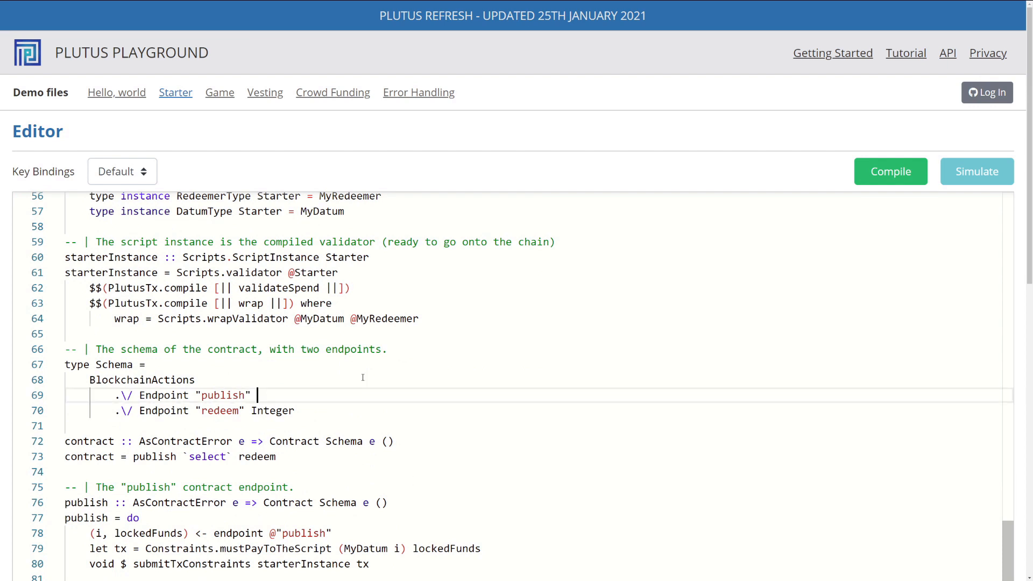
type("PublishParams")
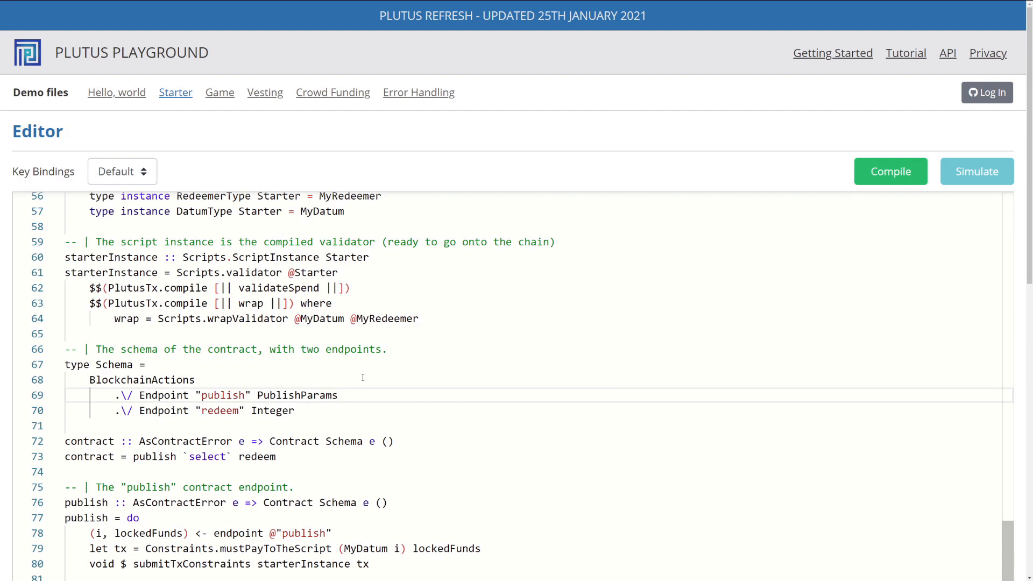
type("RedeemParam")
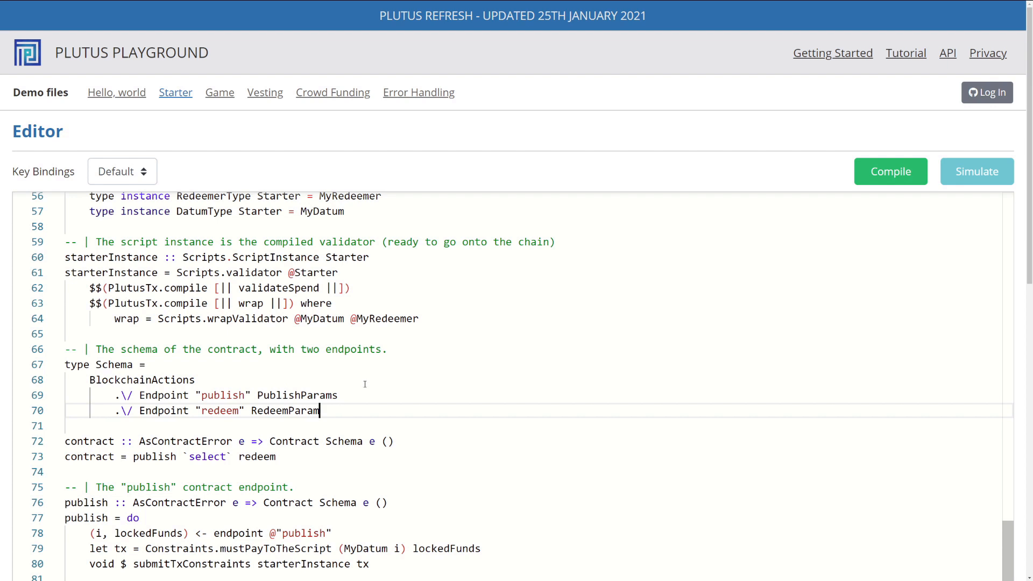
scroll("down", 3)
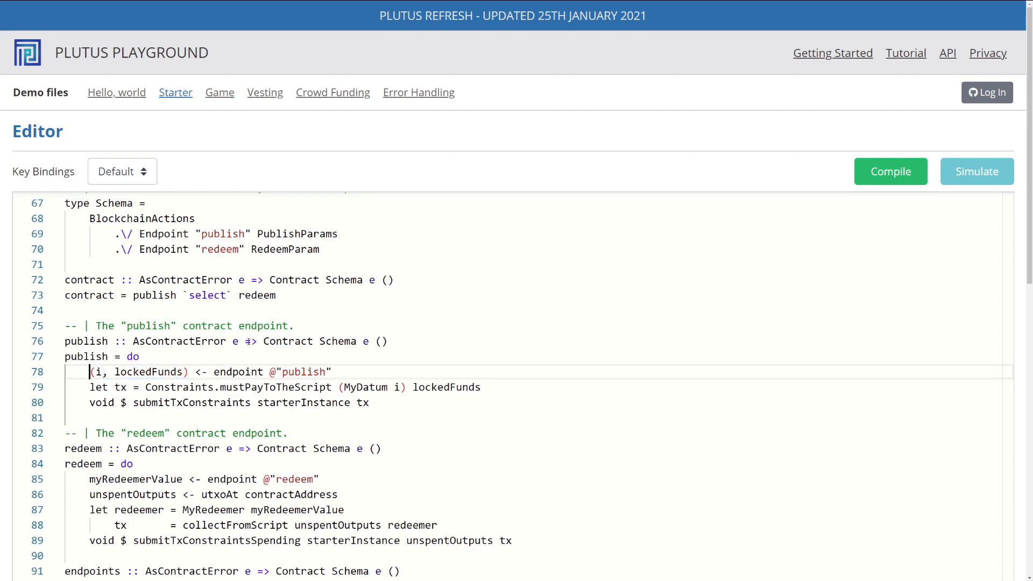
Bind publish's input as PublishParams i lockedFunds instead of the (i, lockedFunds) tuple
type("PublishParams i")
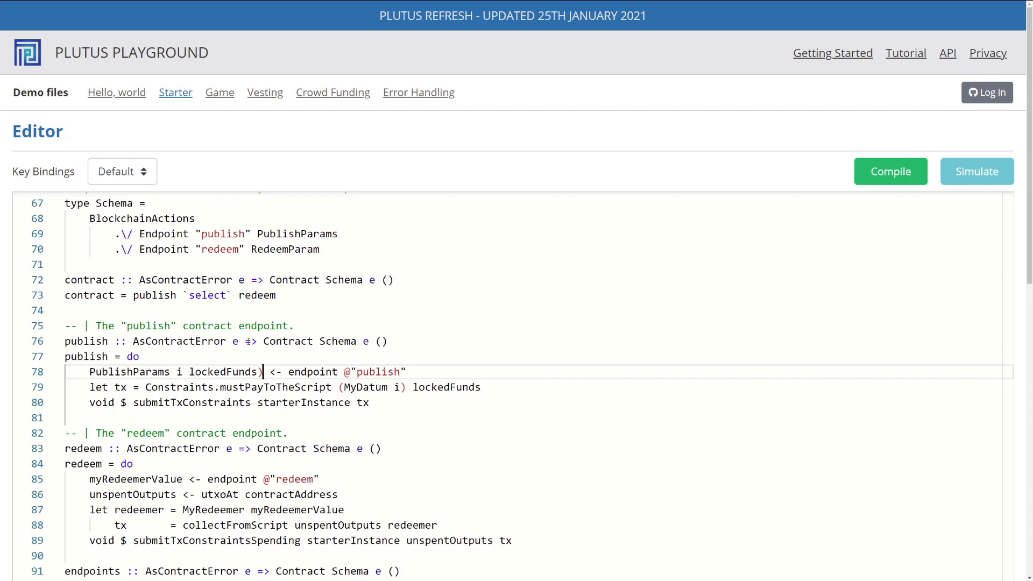
key("Backspace")
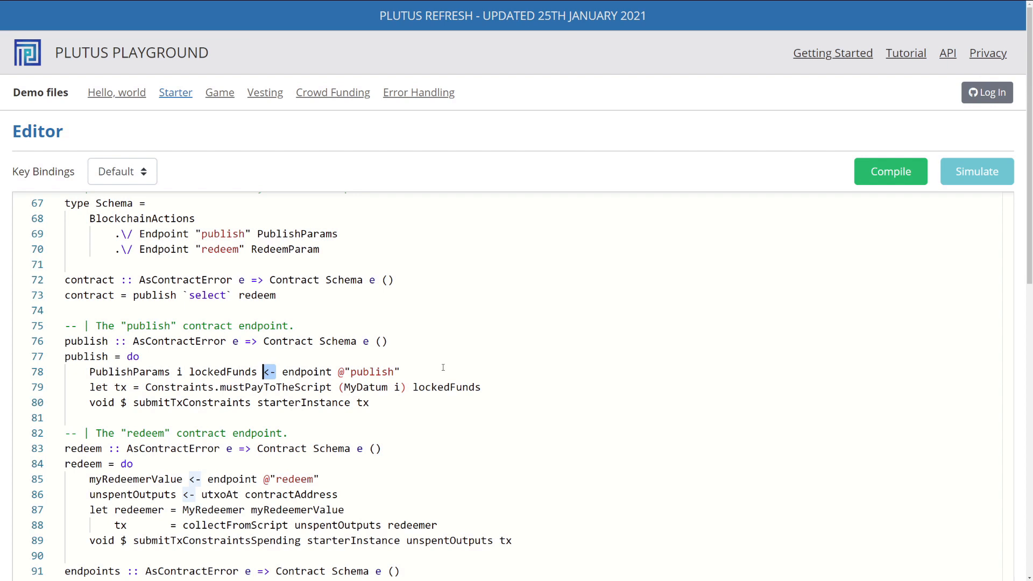
double_click(306, 371)
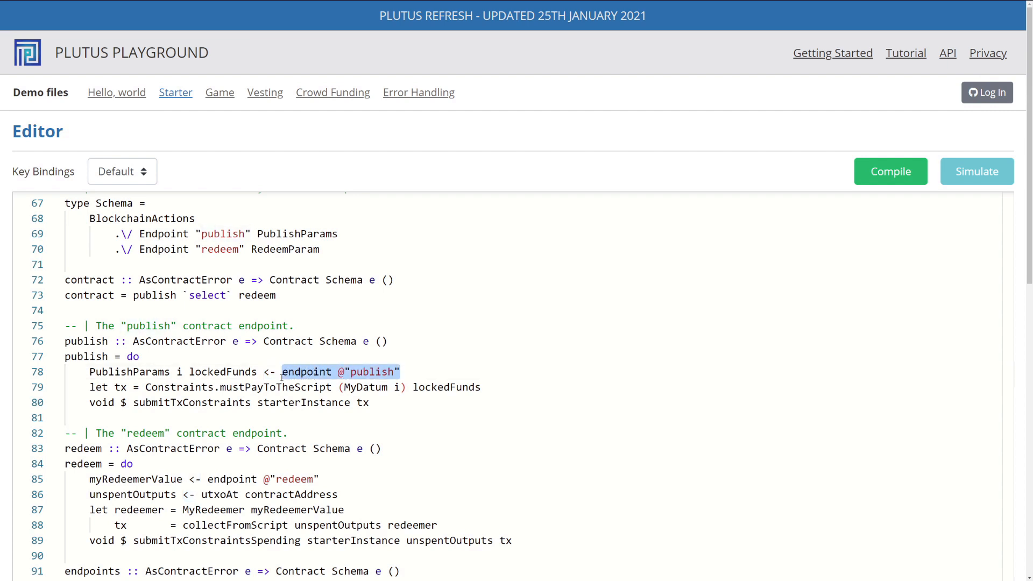
mouse_move(188, 371)
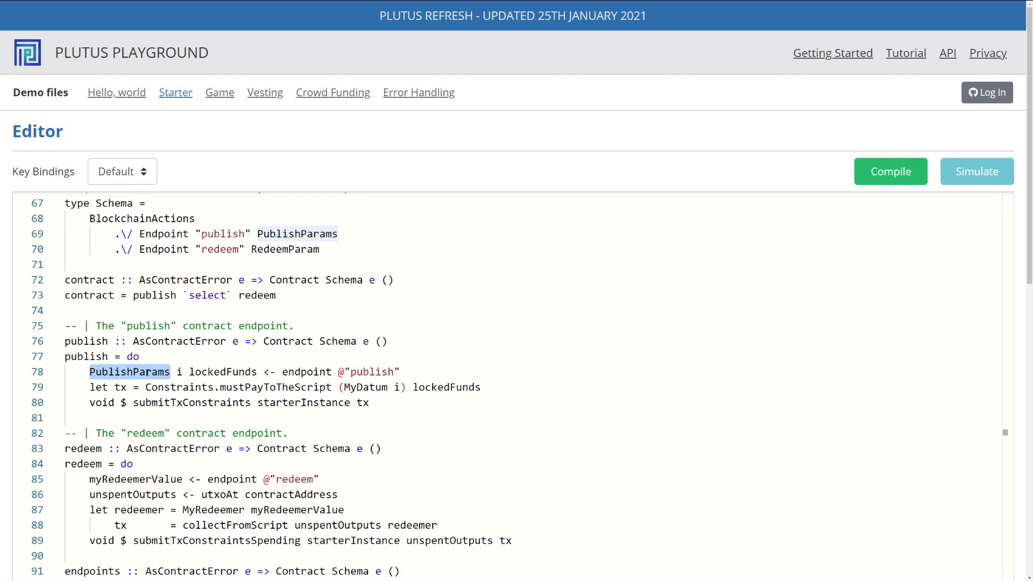
mouse_move(170, 387)
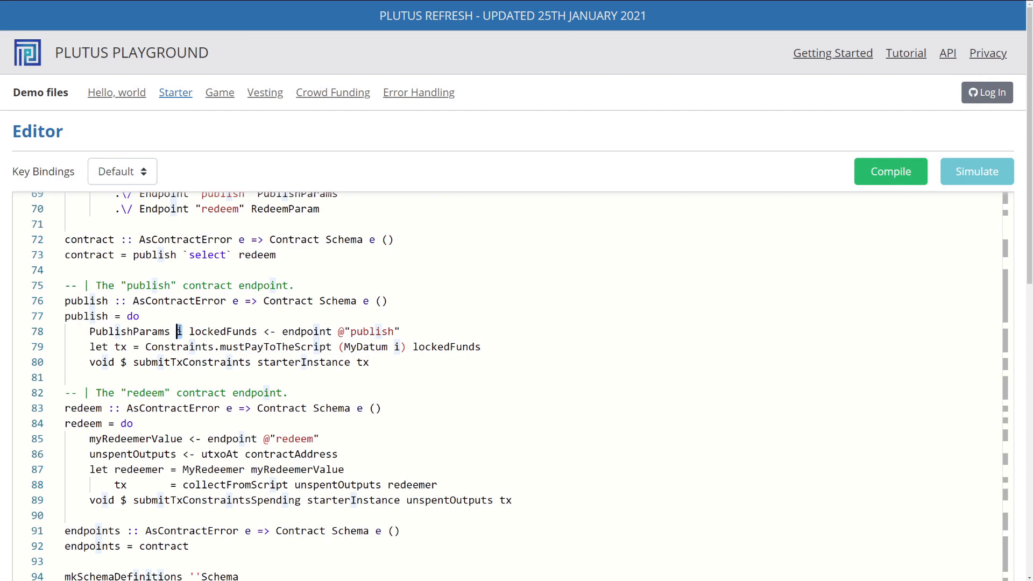
double_click(445, 346)
type("Redeem PAram")
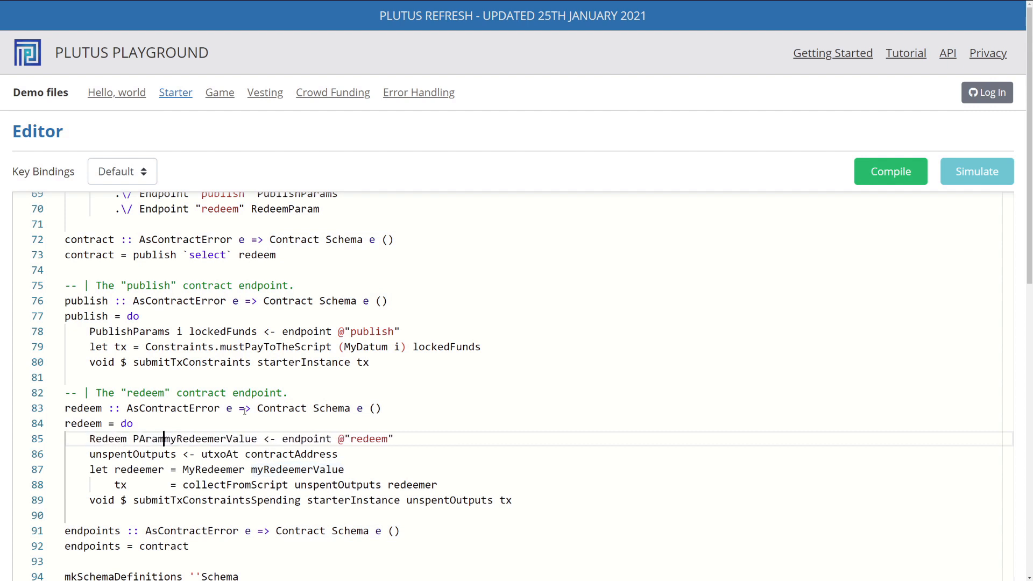
Bind redeem's input as RedeemParam myRedeemerValue and compile the contract
key("Backspace")
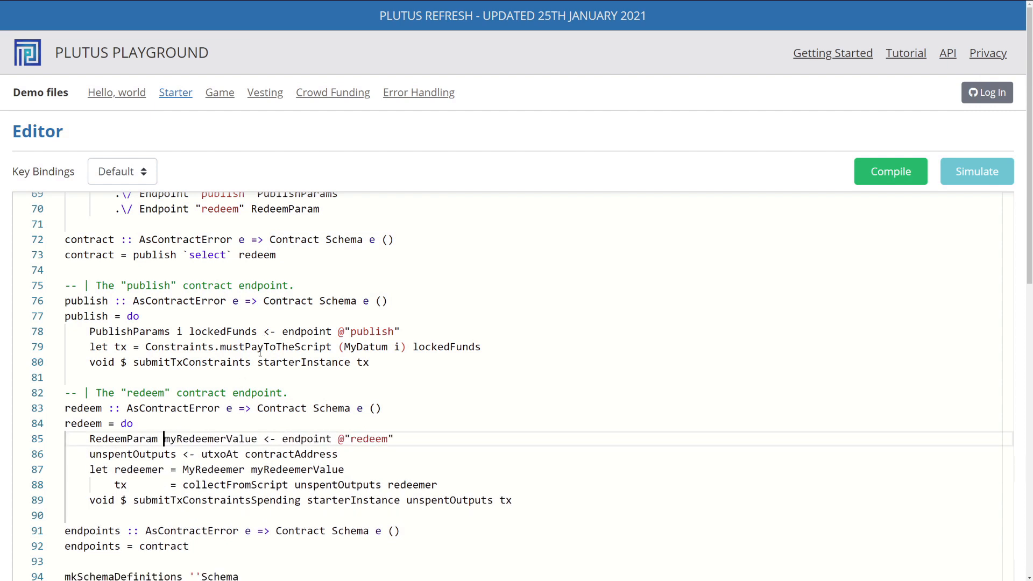
double_click(210, 439)
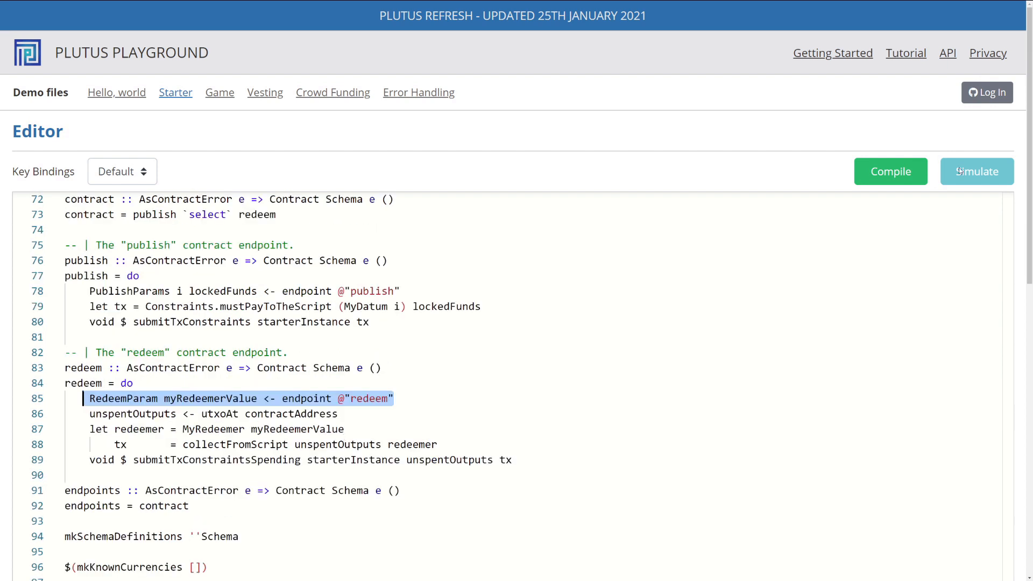
left_click(890, 171)
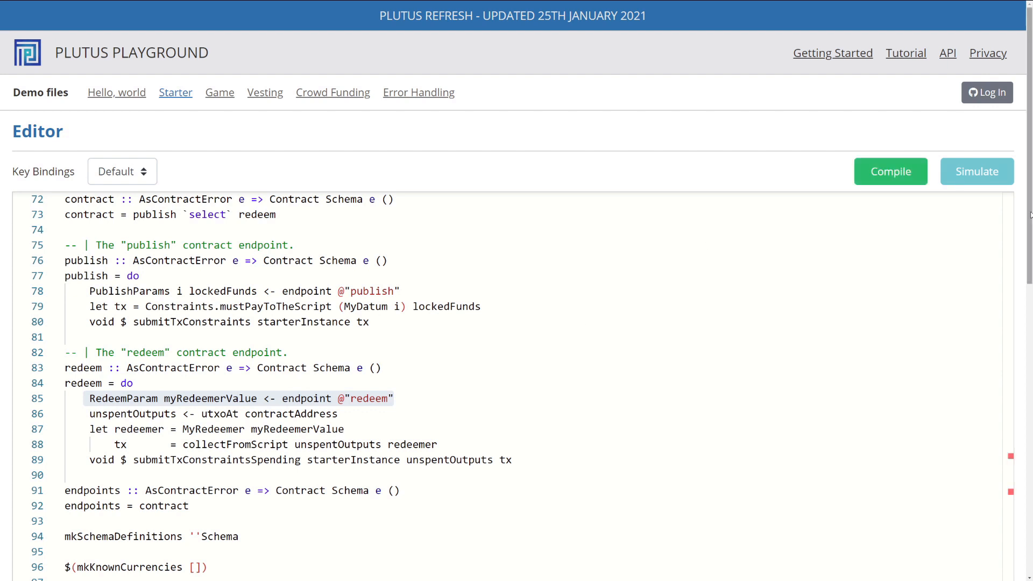
Read the compile error that Prelude.Eq is not in scope and locate the missing Prelude import
left_click(890, 171)
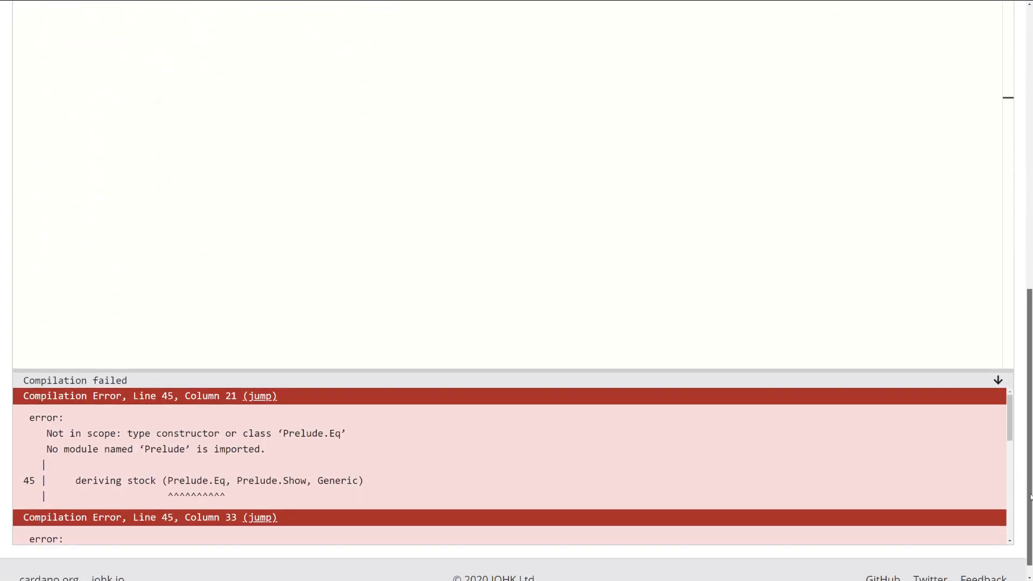
double_click(163, 449)
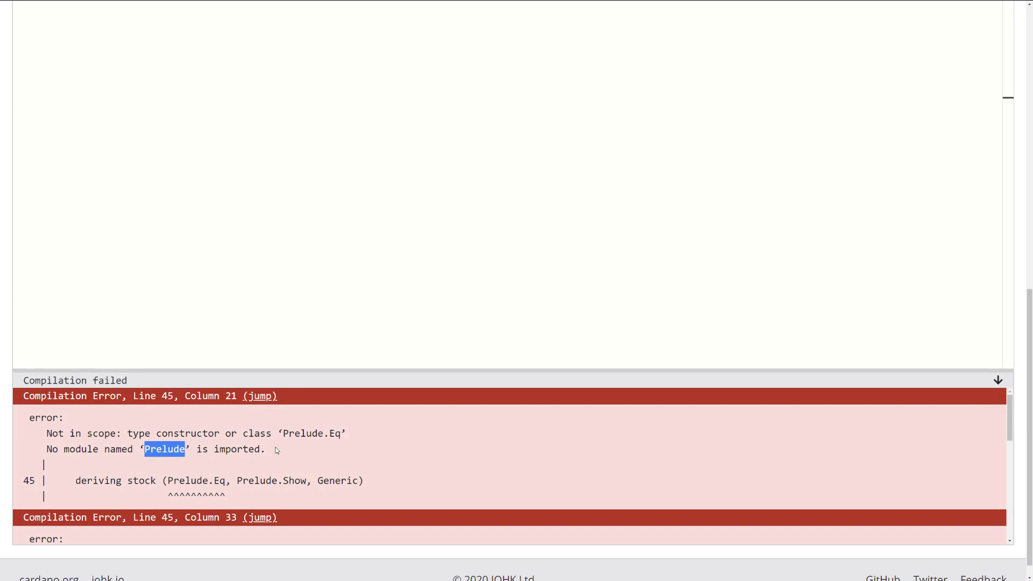
mouse_move(276, 451)
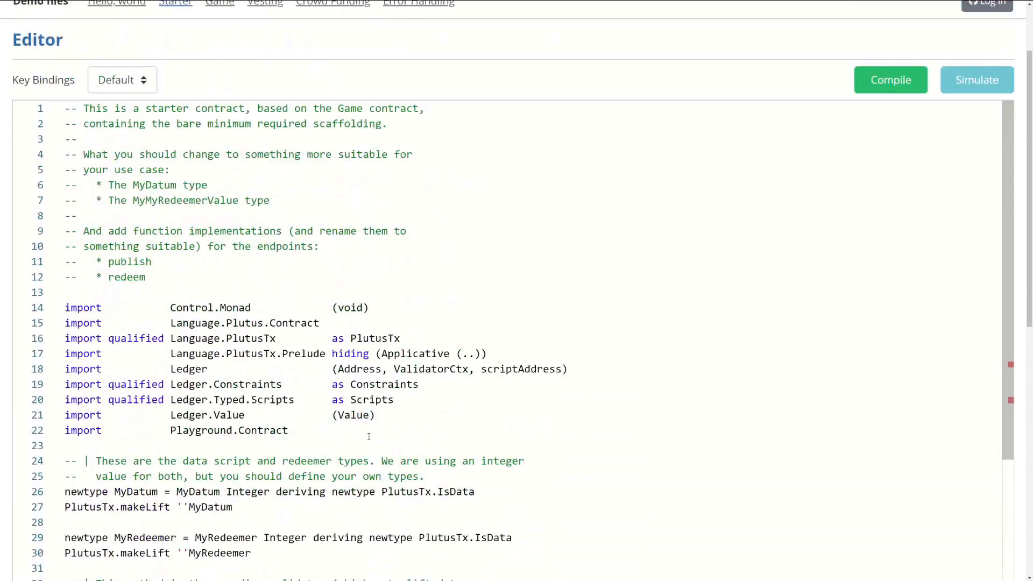
type("import")
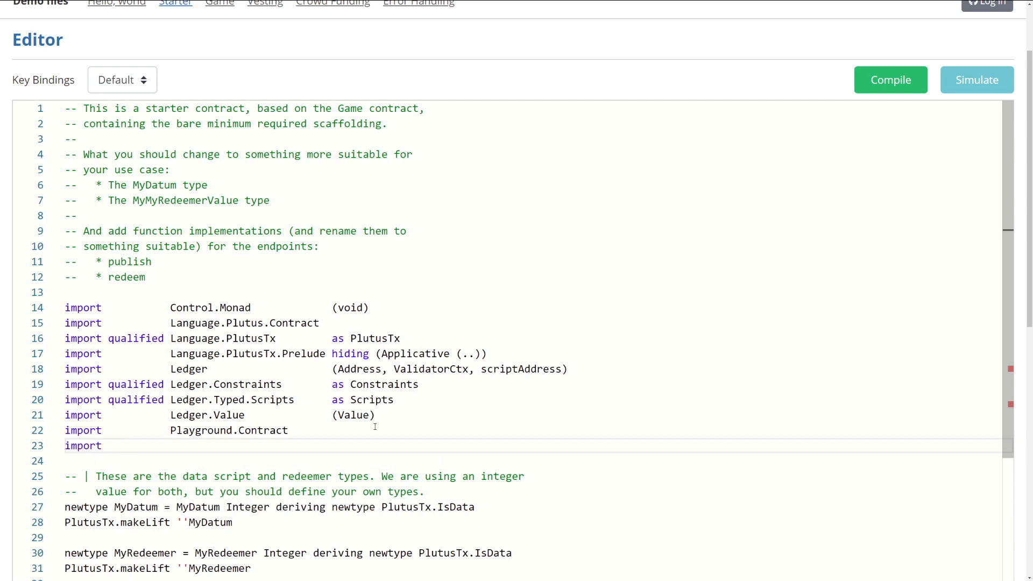
type("qualified")
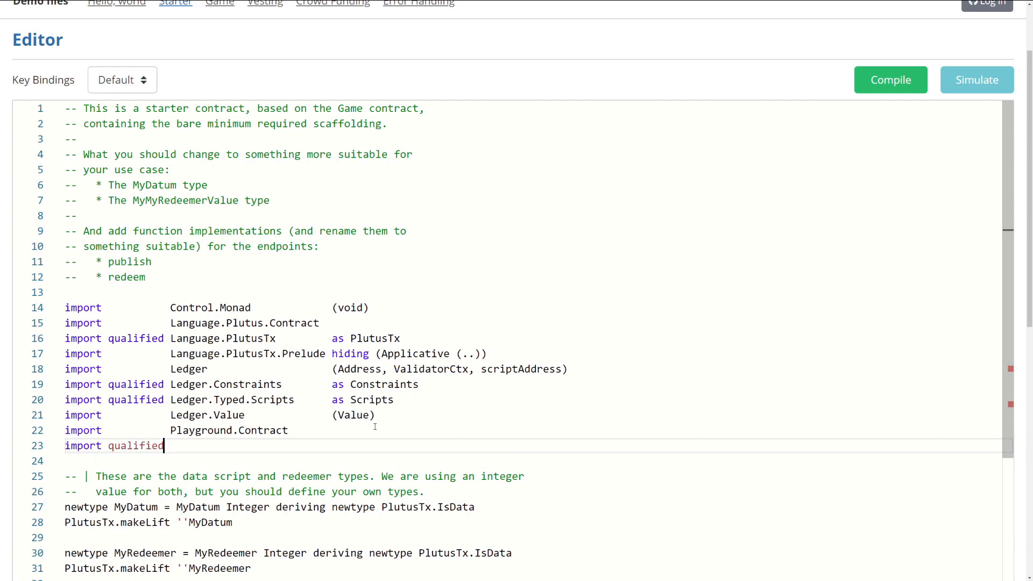
type("Prelude")
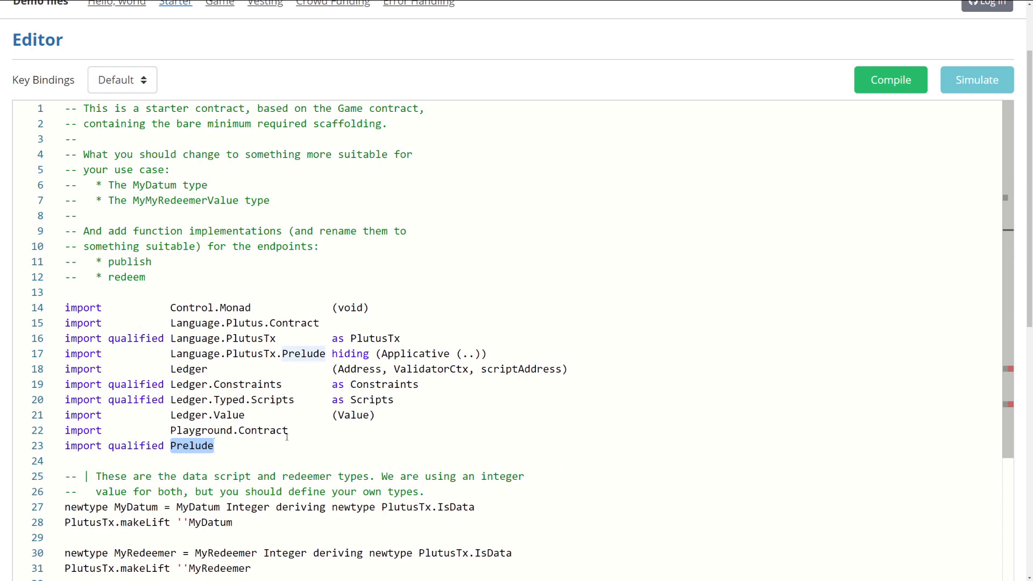
scroll("down", 3)
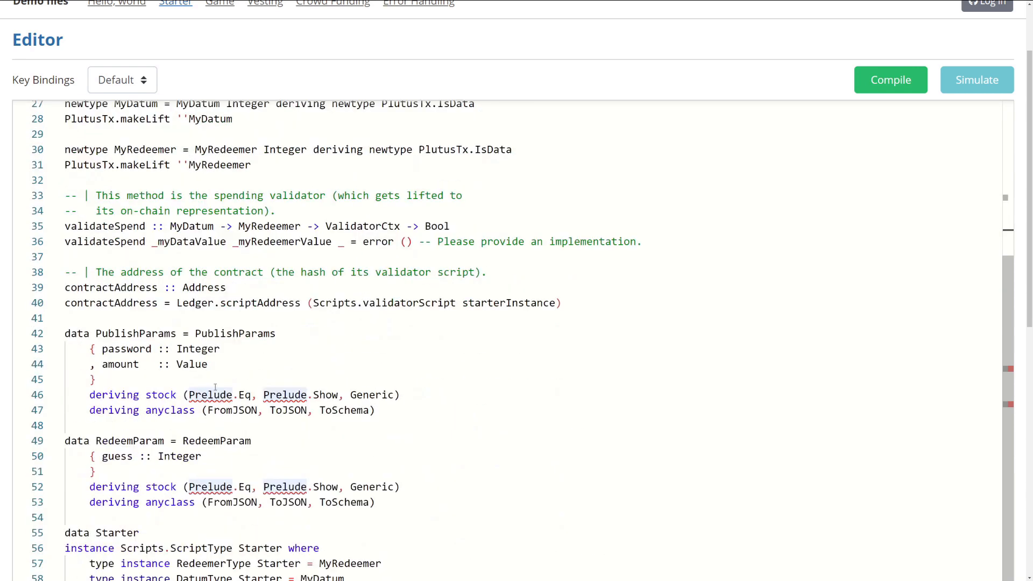
double_click(284, 395)
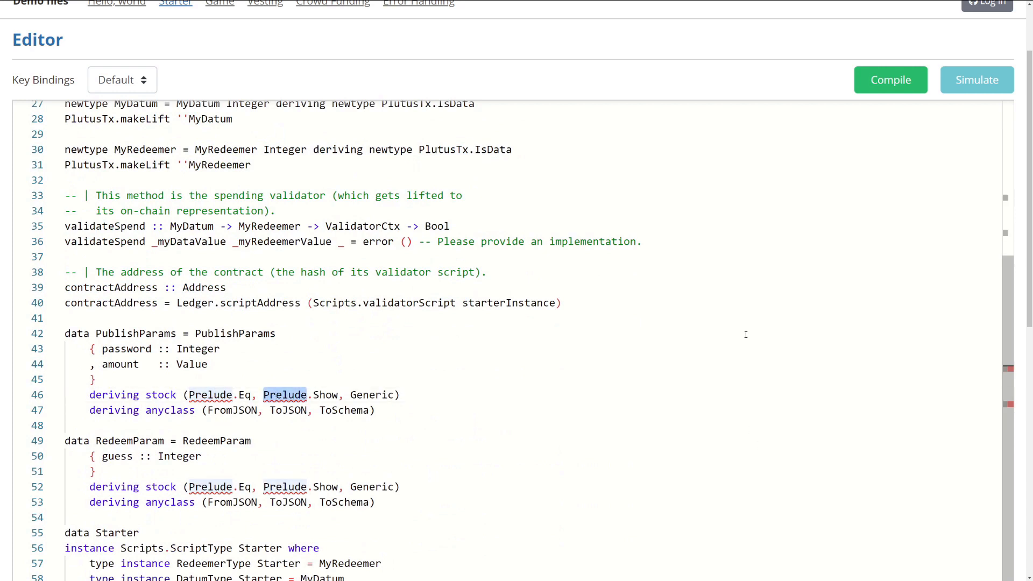
left_click(890, 79)
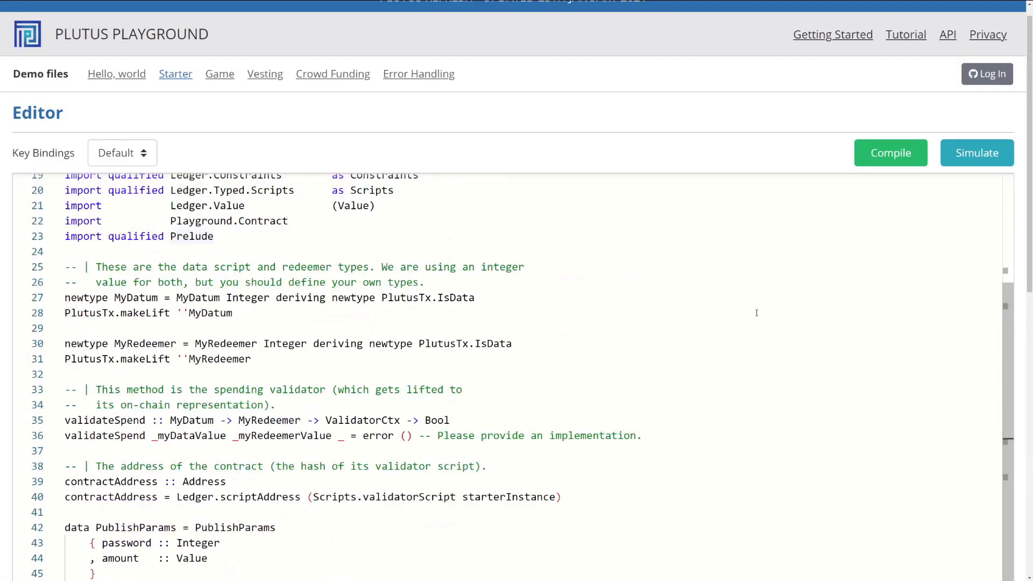
scroll("up", 3)
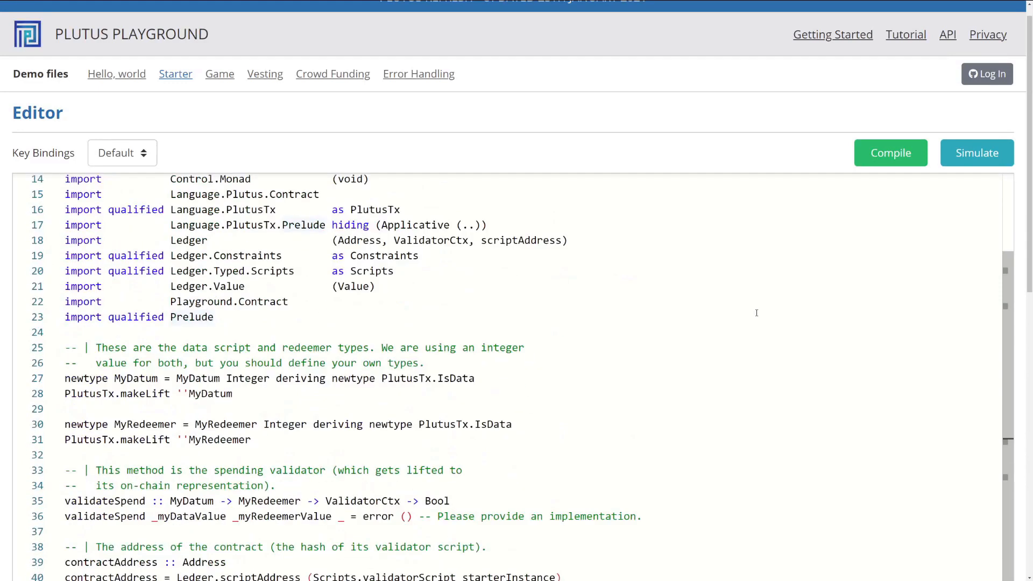
scroll("down", 3)
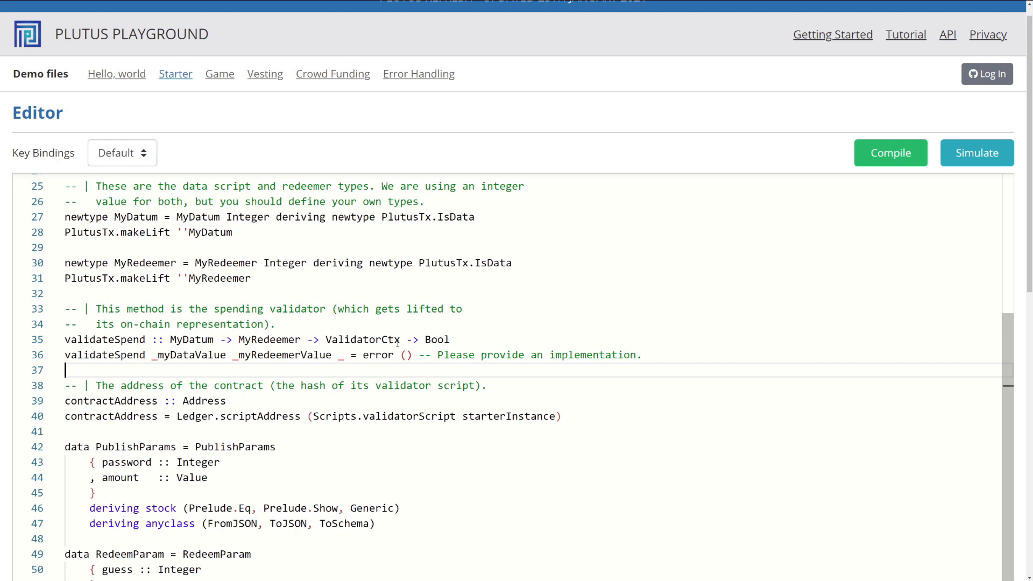
Pattern-match validateSpend on (MyDatum myDataValue) (MyRedeemer myRedeemerValue), removing error ()
double_click(436, 339)
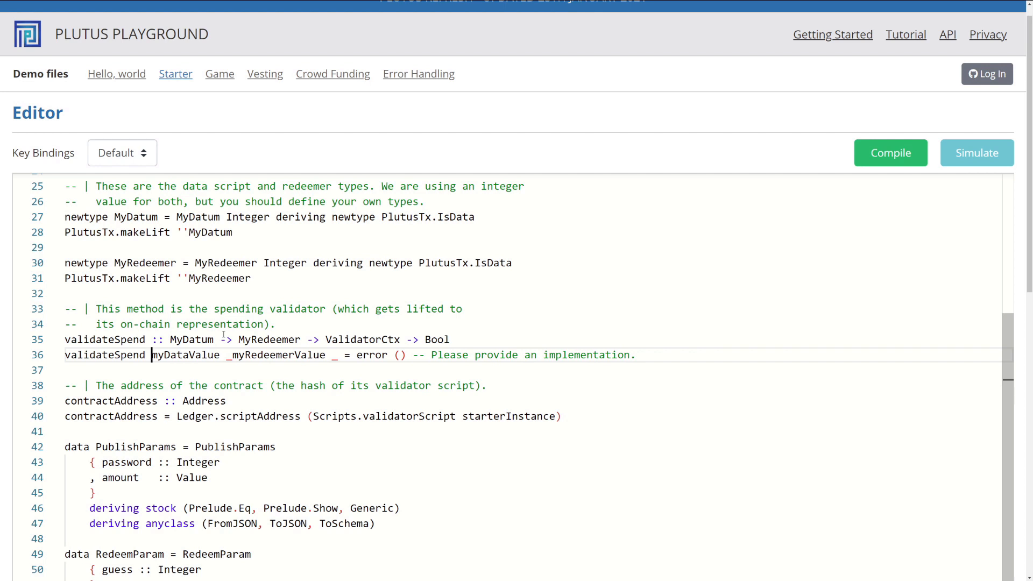
type("MyDatum (")
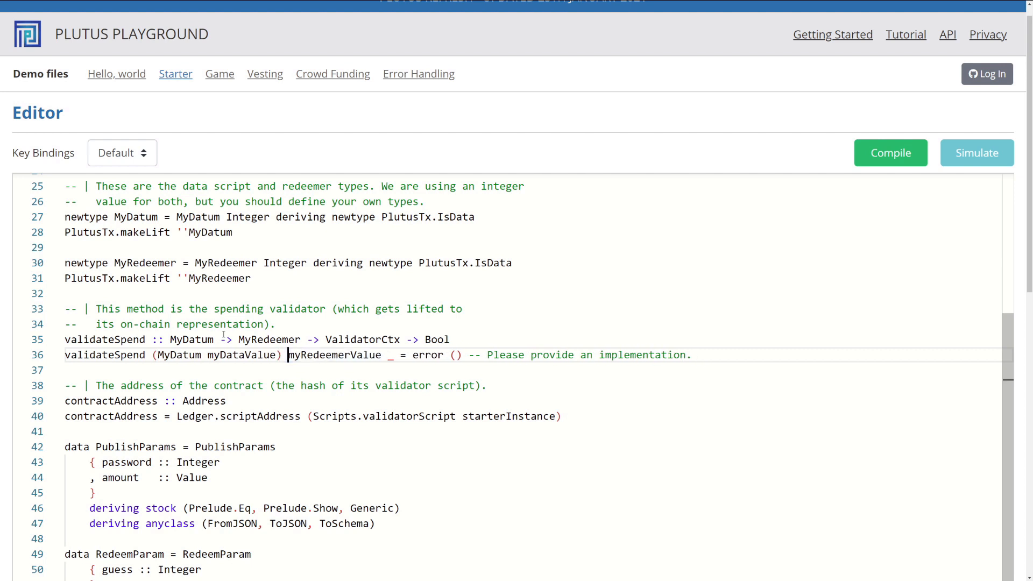
type("(MyRedeemer myRedeemerValue)")
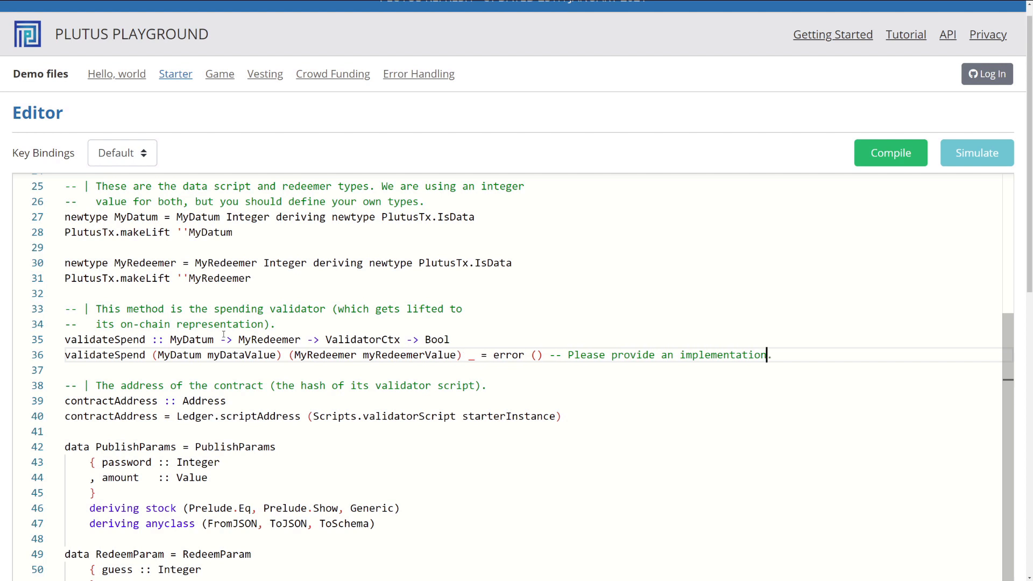
key("BackSpace")
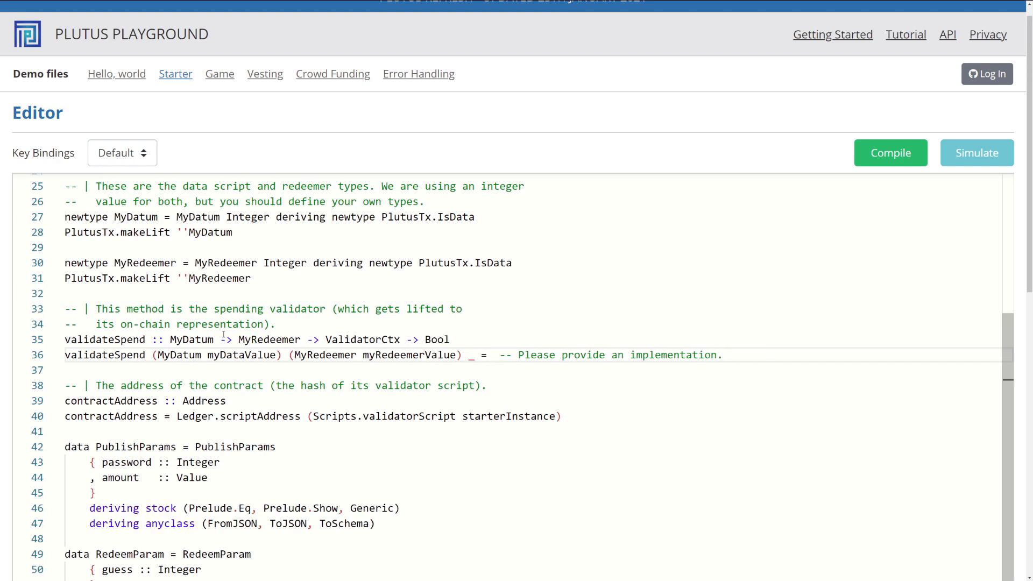
Make validateSpend return myDataValue == myRedeemerValue and move to the simulator
left_click(492, 354)
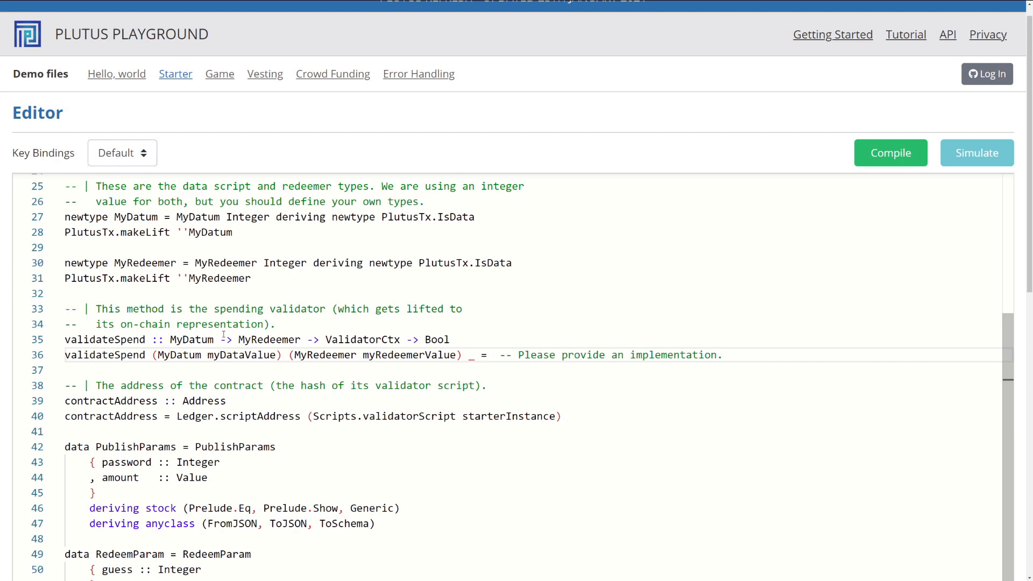
type("myDataValue == myredeemerValue")
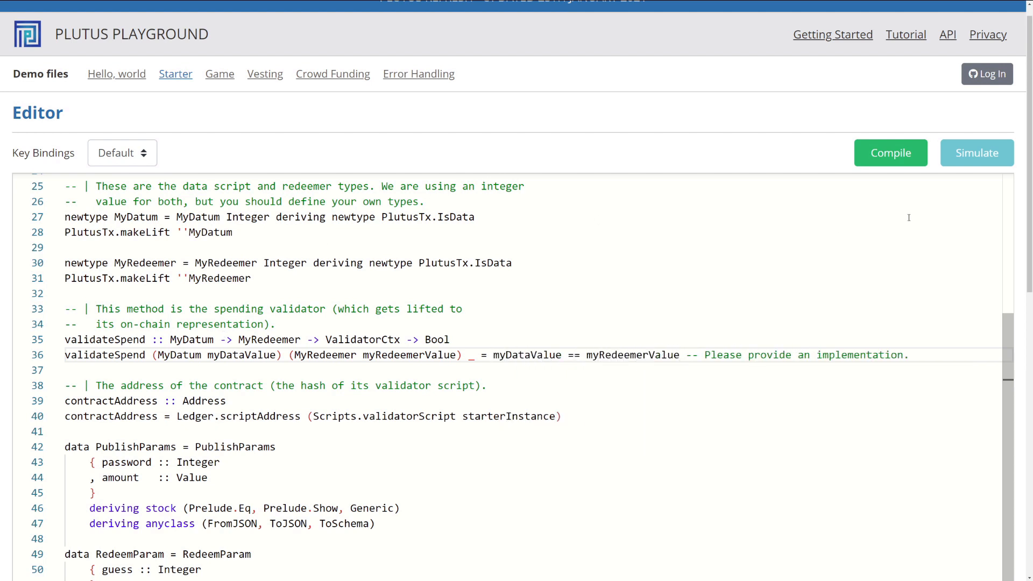
left_click(889, 152)
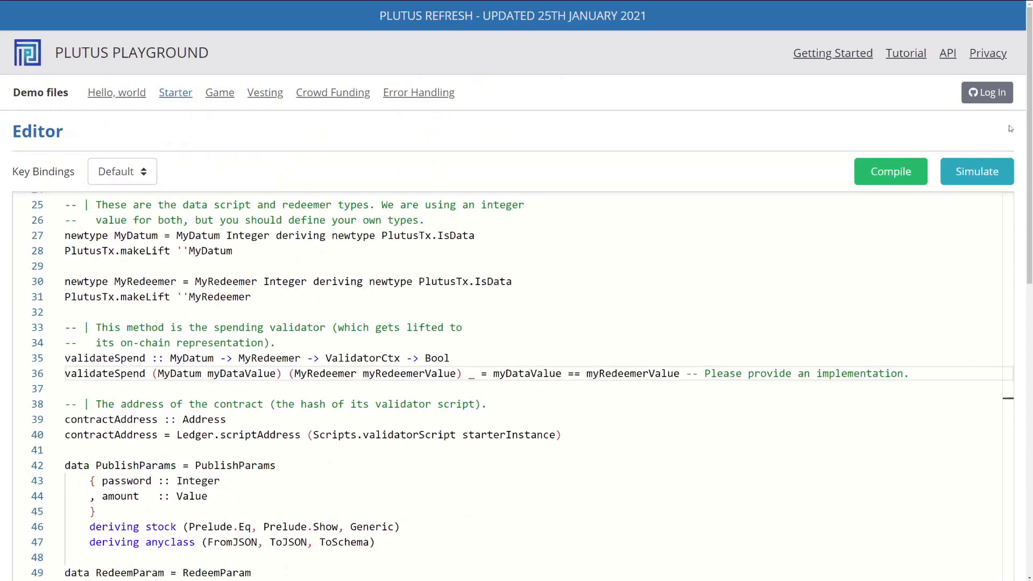
left_click(977, 172)
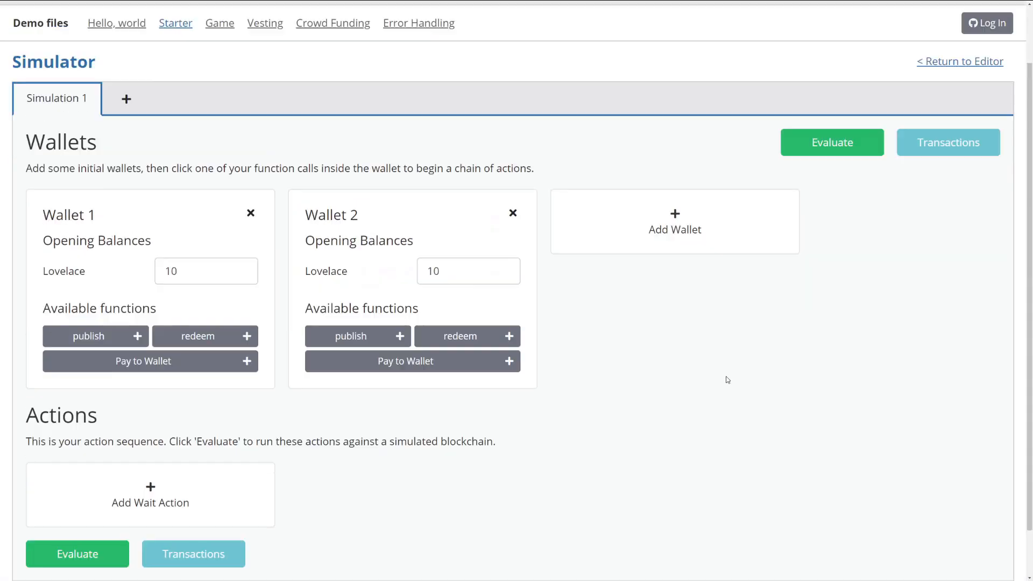
Add a Wallet 1 publish action with password 123 and 3 lovelace
scroll("down", 3)
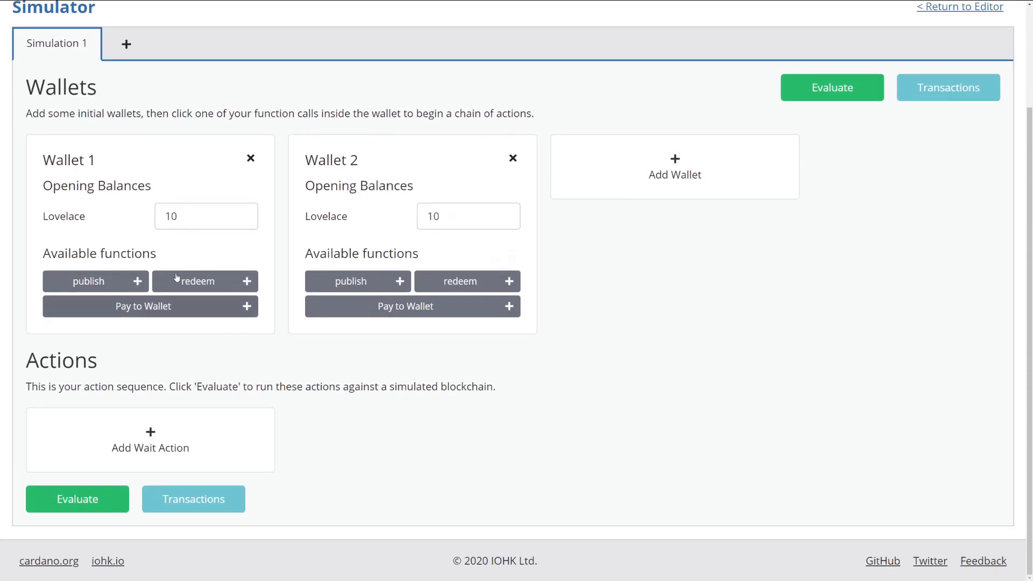
left_click(88, 281)
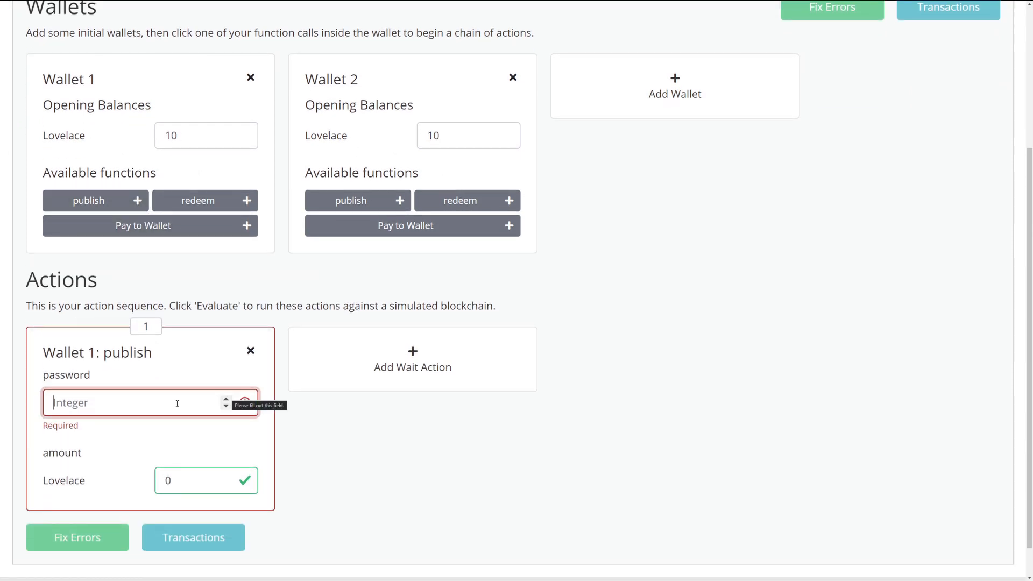
type("123")
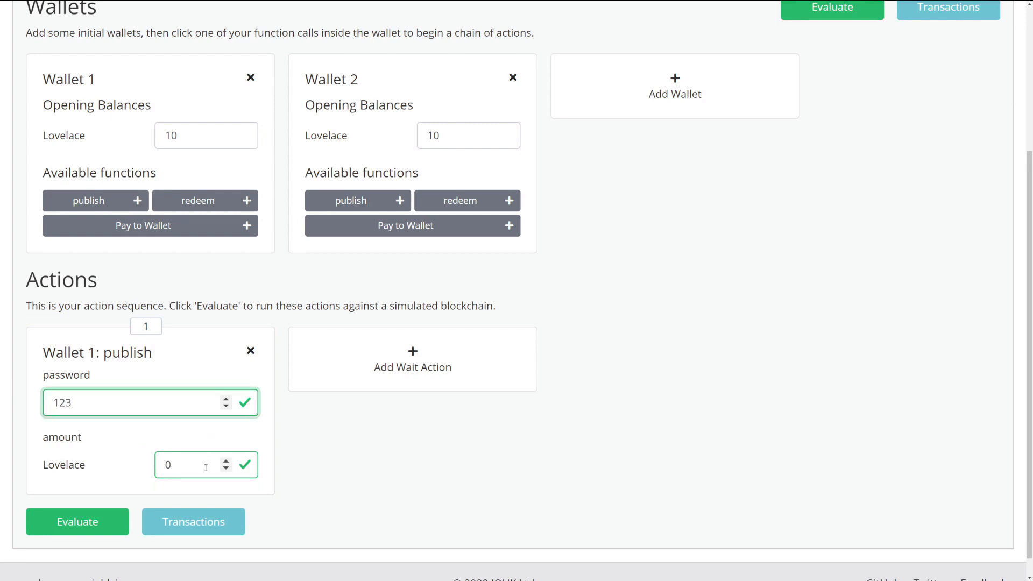
type("3")
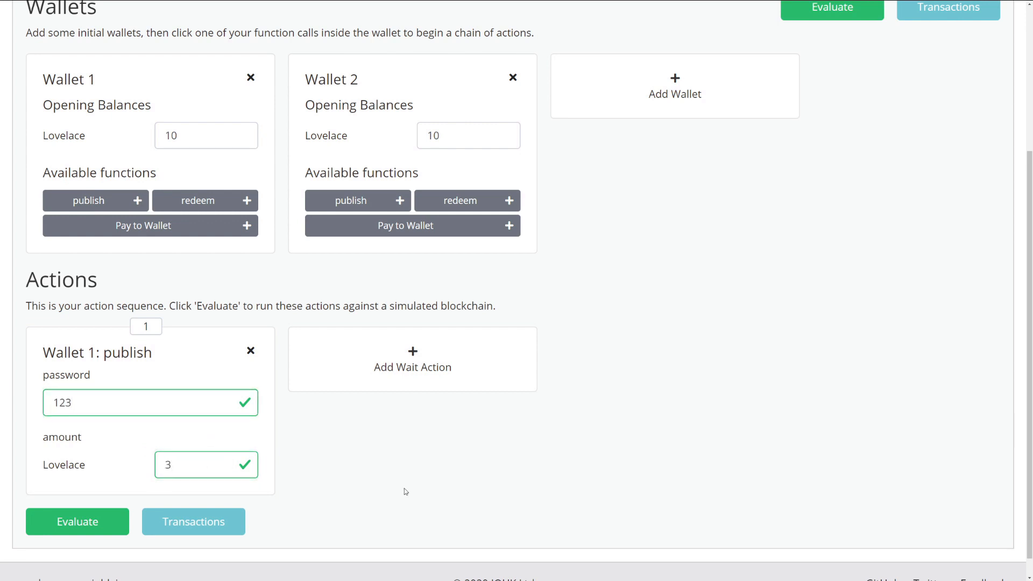
Add Wallet 2's redeem action with guess 123 followed by another wait
left_click(412, 360)
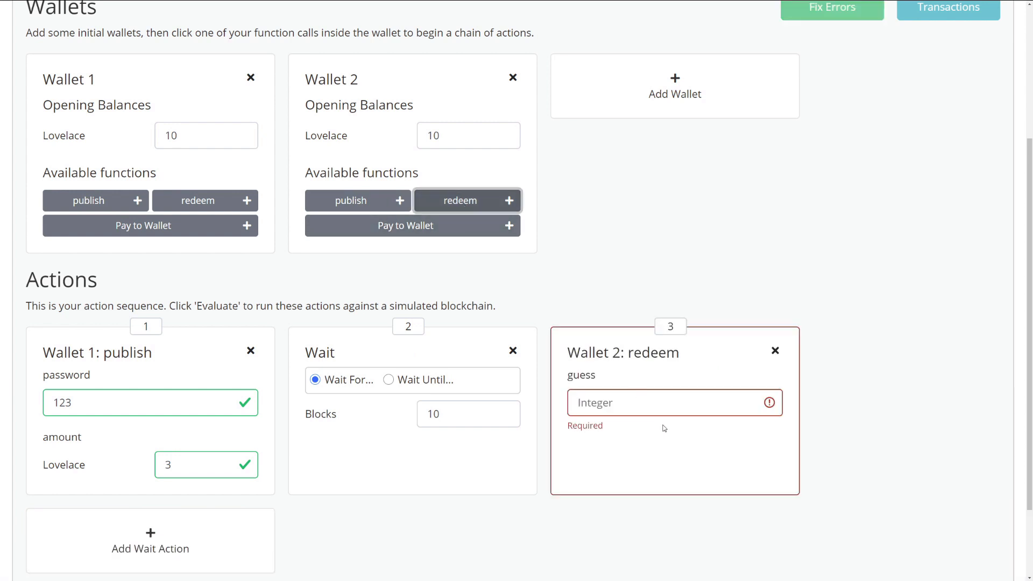
type("123")
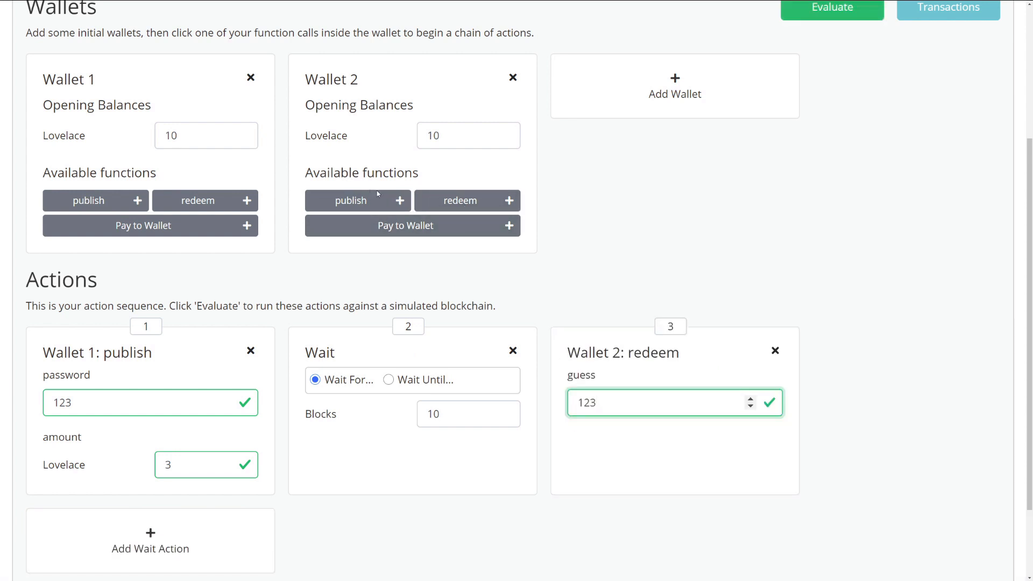
left_click(151, 548)
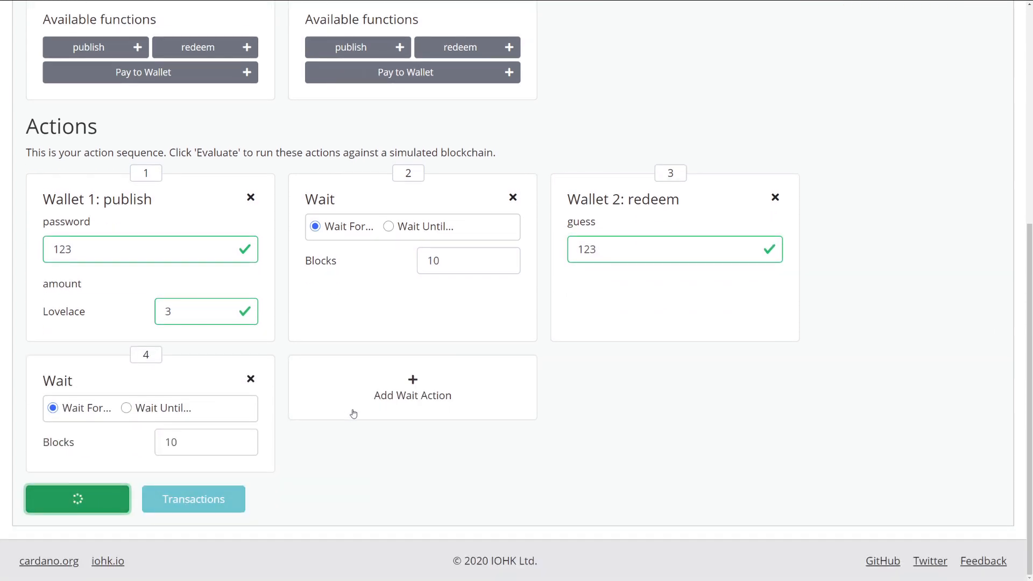
Evaluate the simulation and confirm the published amount 3 in Final Balances and logs
left_click(78, 498)
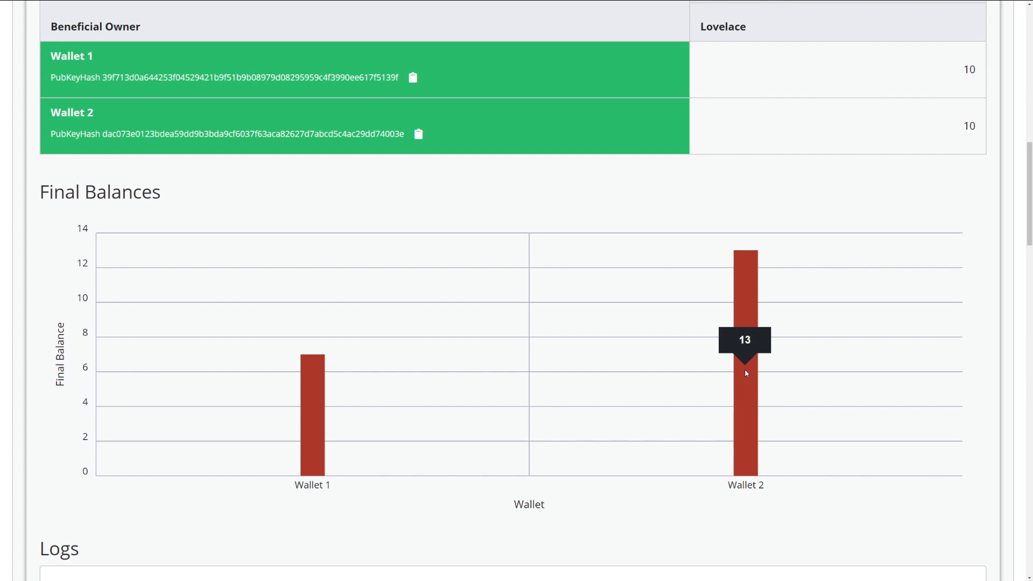
scroll("down", 3)
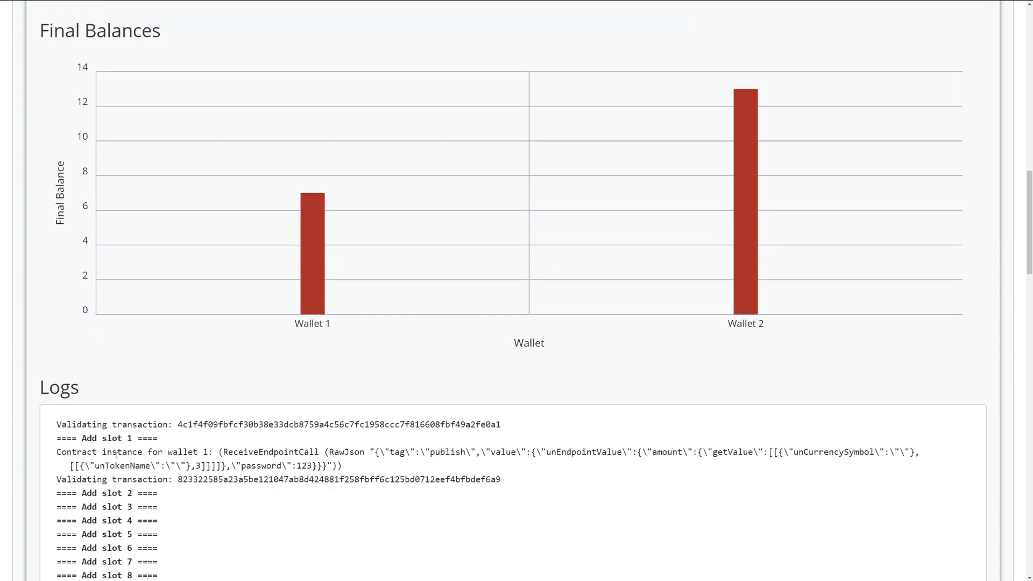
scroll("down", 3)
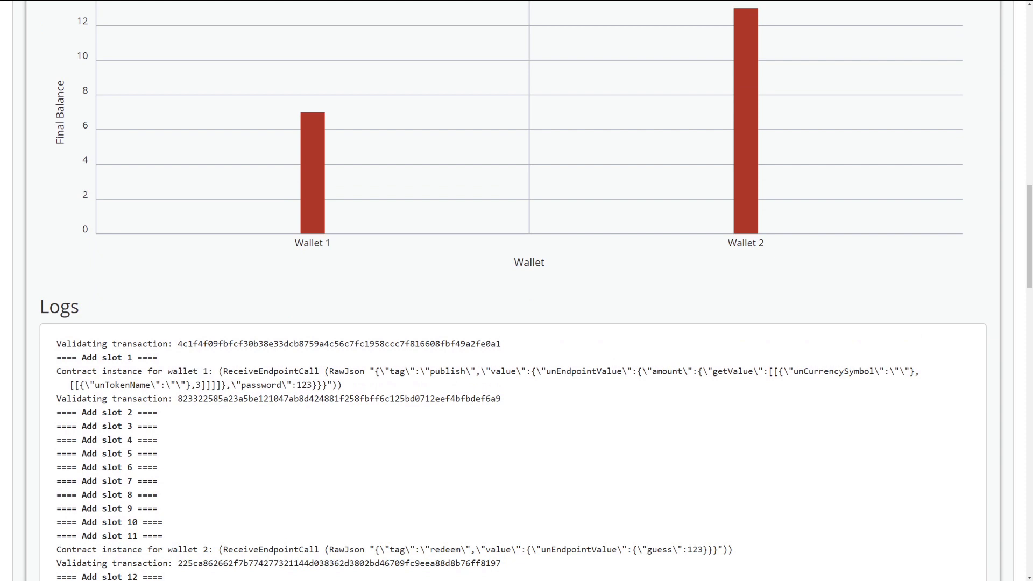
double_click(303, 385)
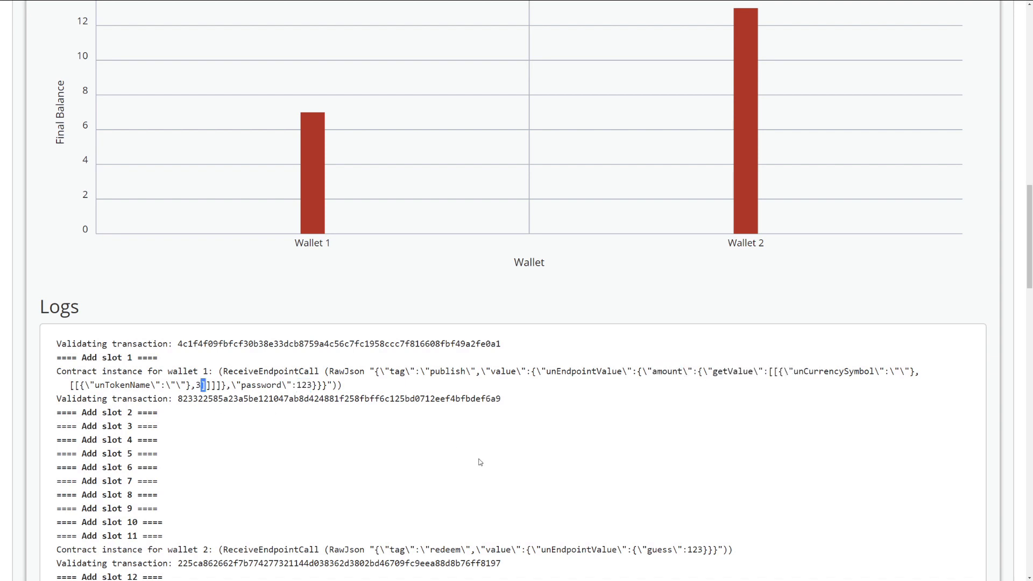
Highlight the redeem transaction's validation hash and its guess value in the logs
scroll("down", 3)
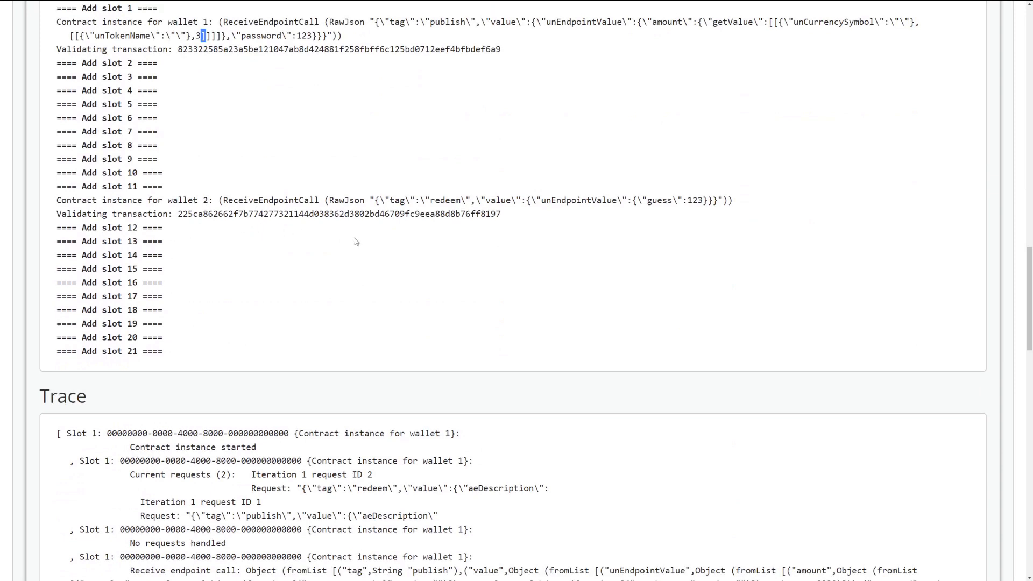
double_click(338, 214)
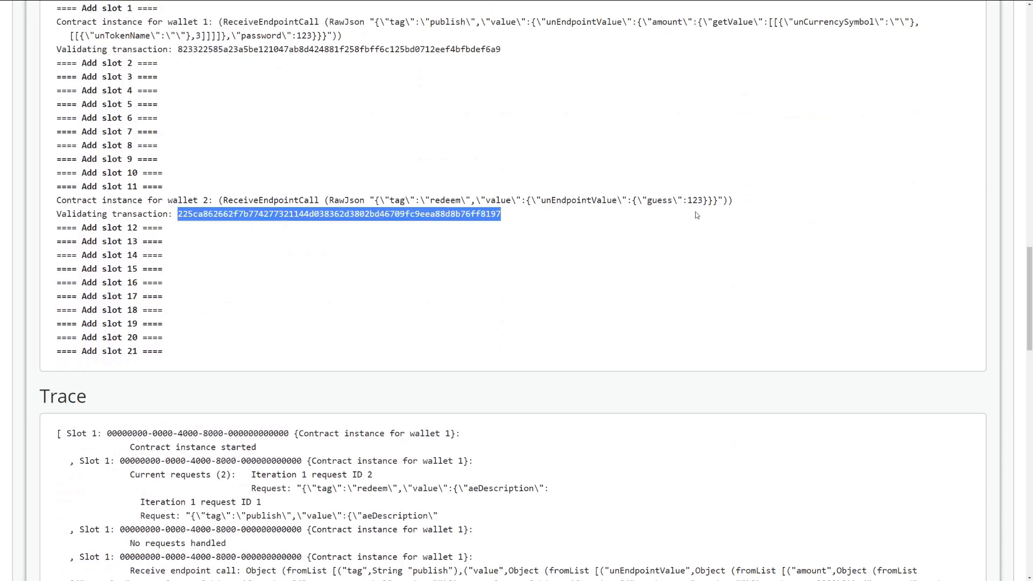
left_click(642, 200)
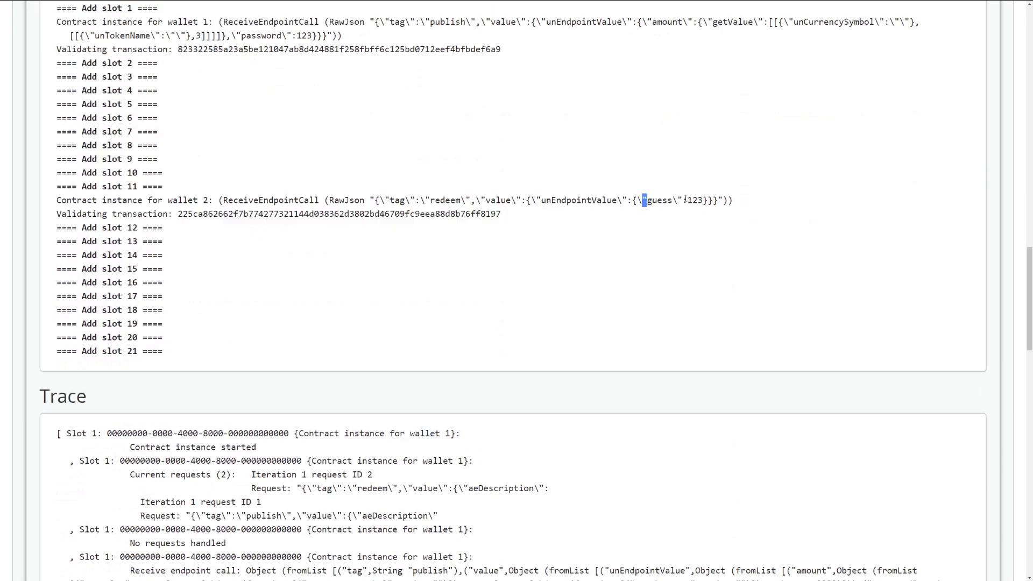